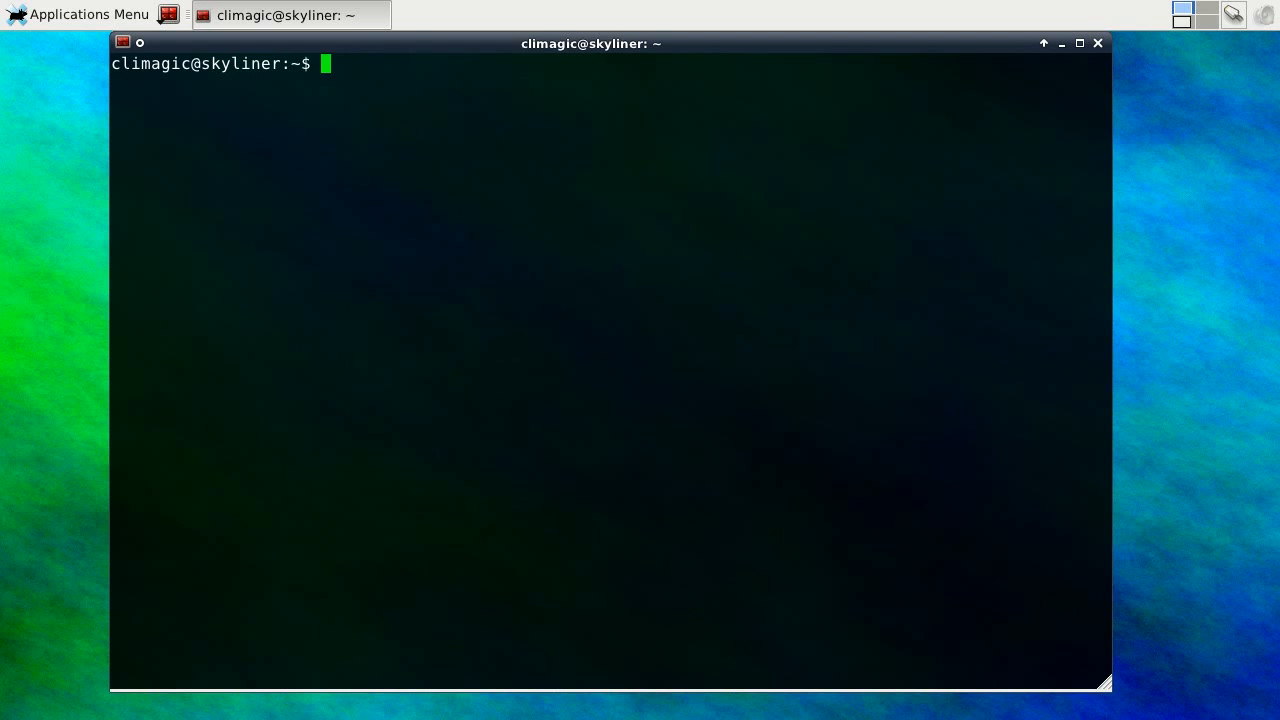
Run makeline before and after resizing so the # line fills the new width, then start a printf "%10s" test
type("makeline")
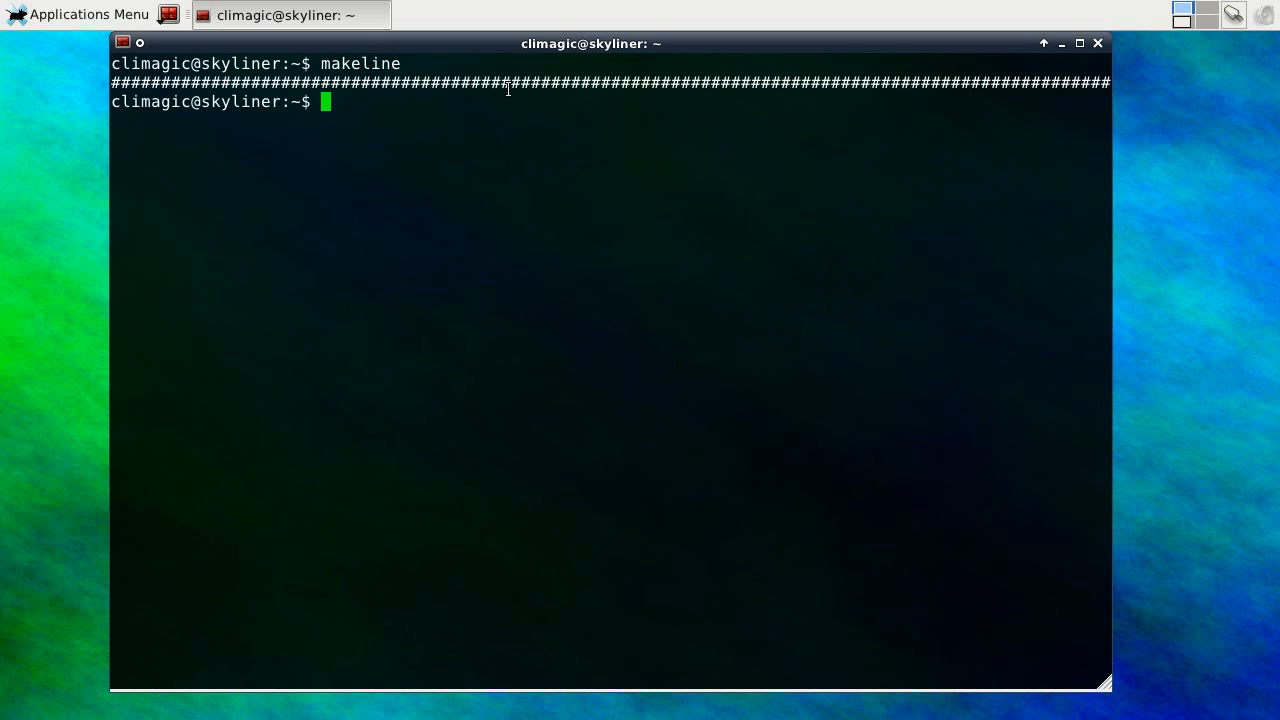
mouse_move(1142, 88)
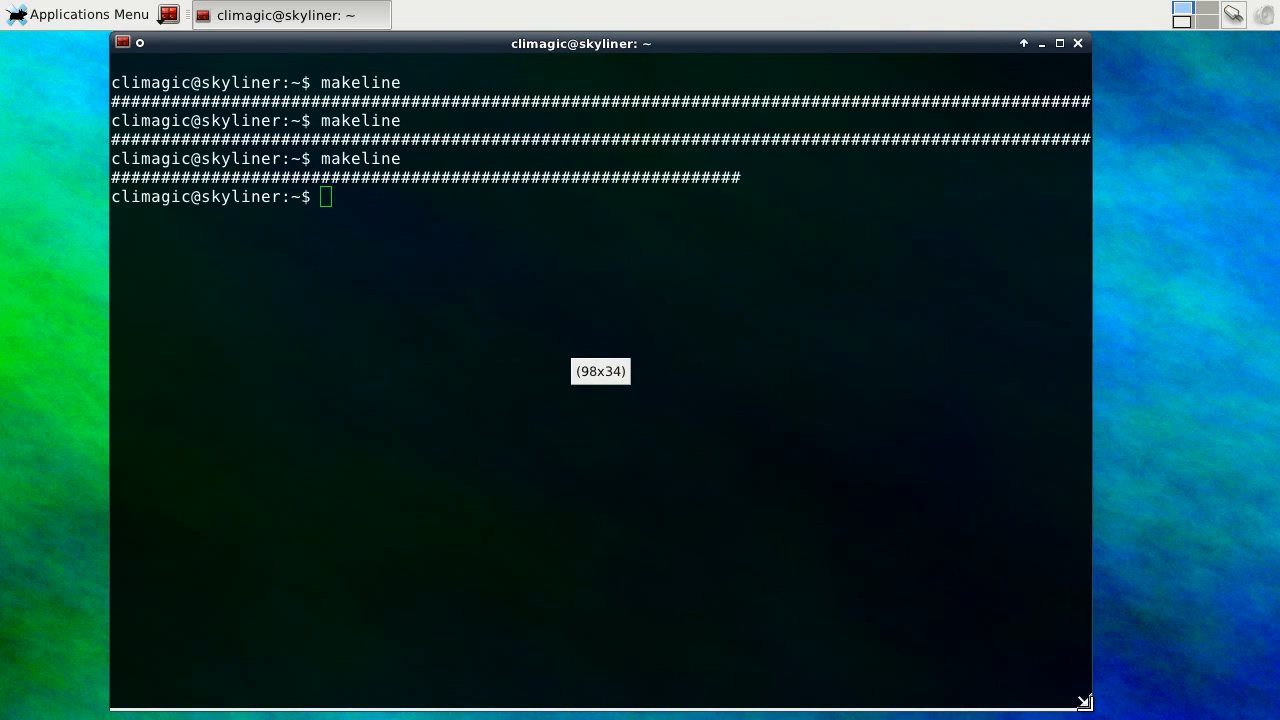
type("makeline")
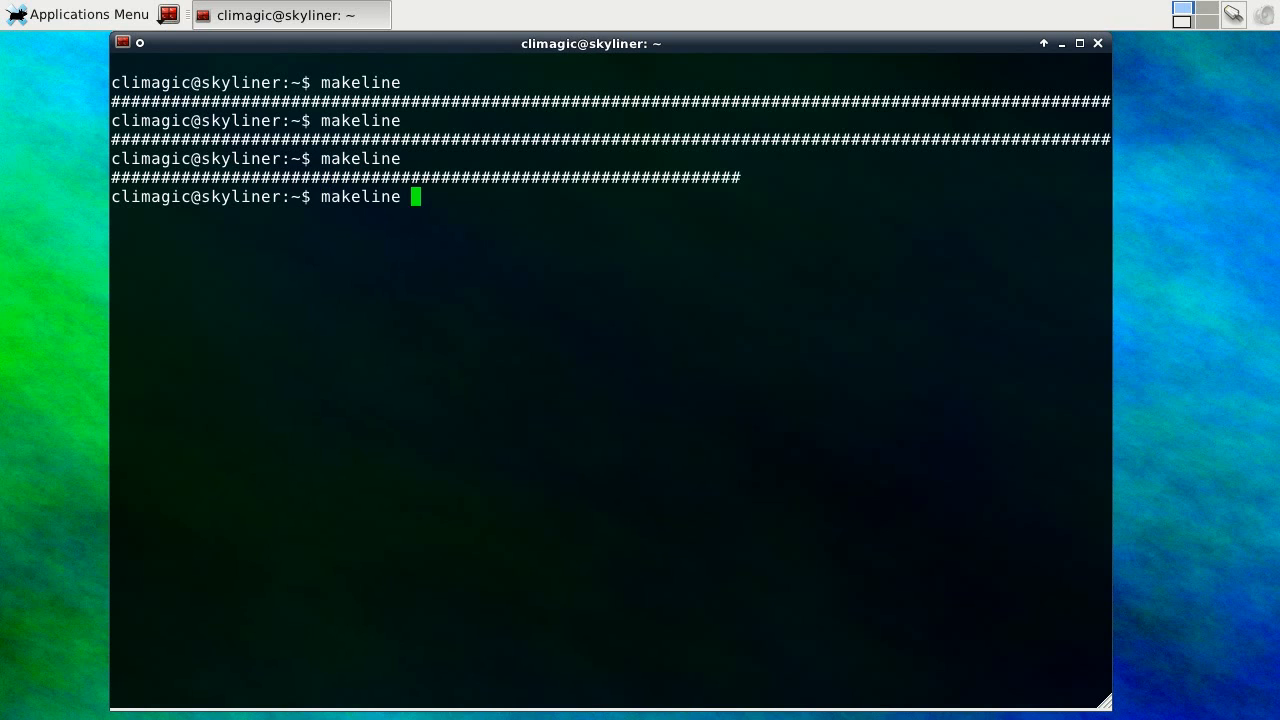
key("Return")
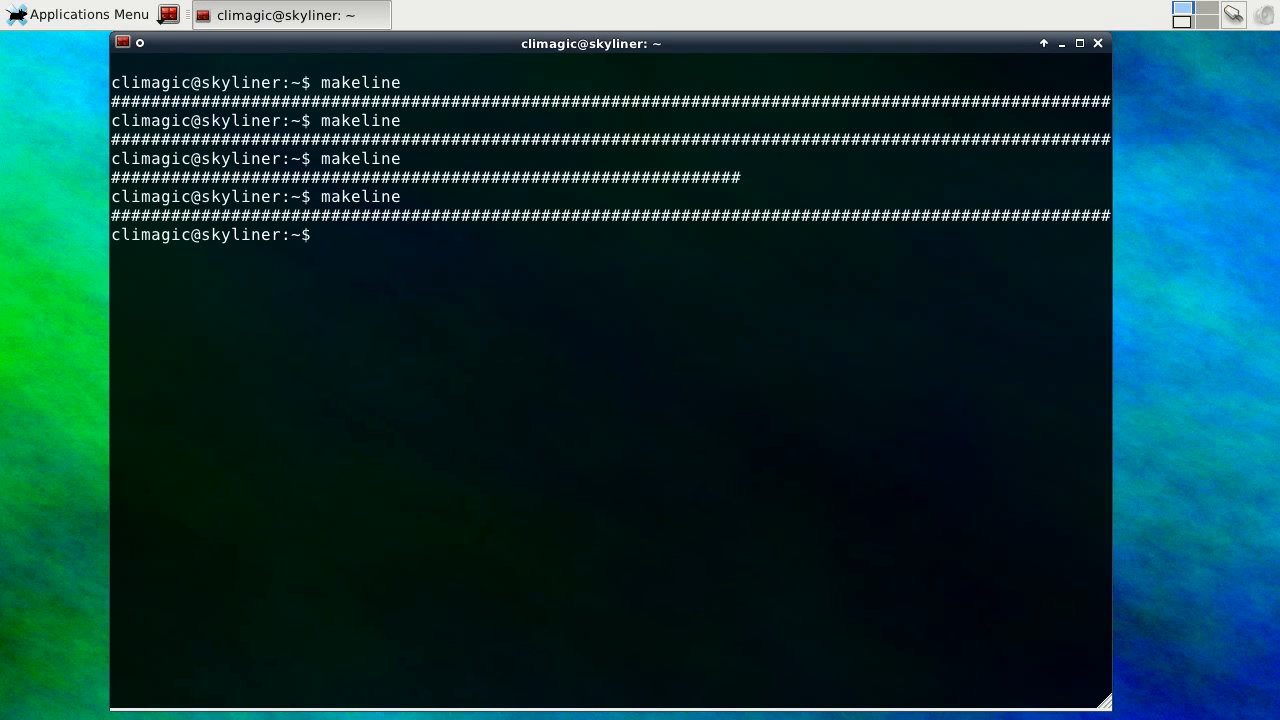
type("printf \"%10s\\n\" \"\"")
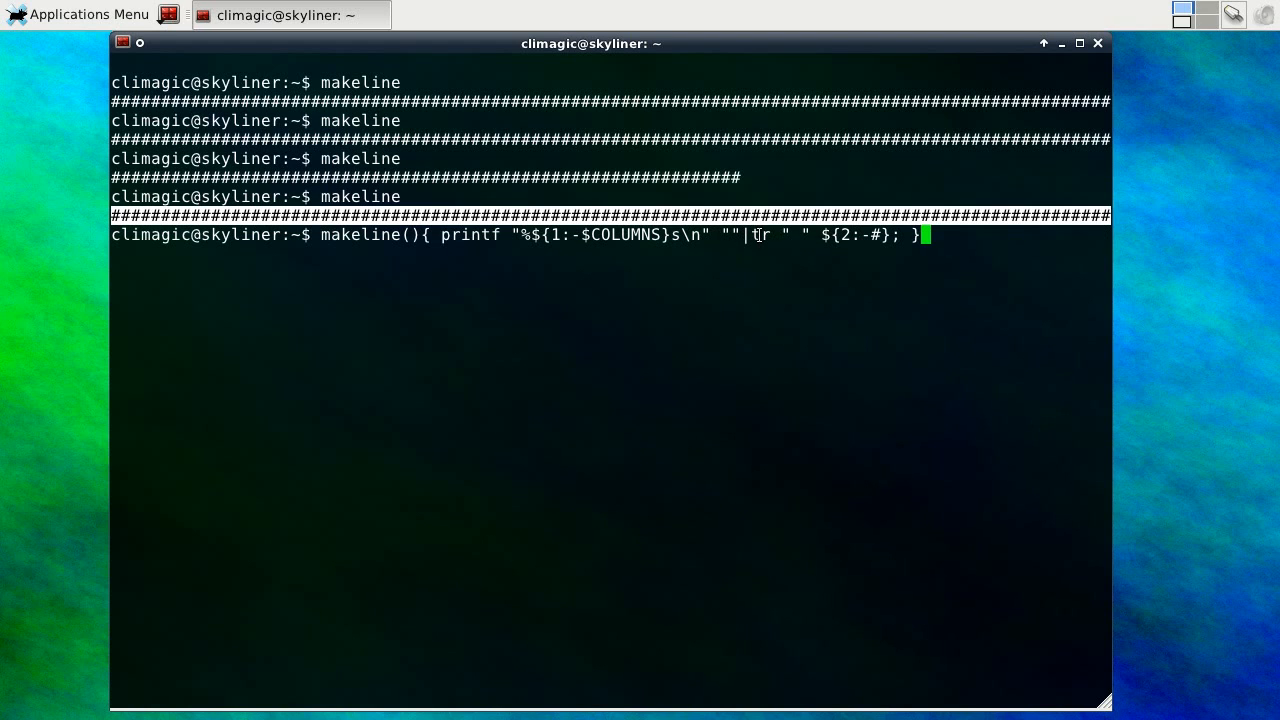
mouse_move(796, 236)
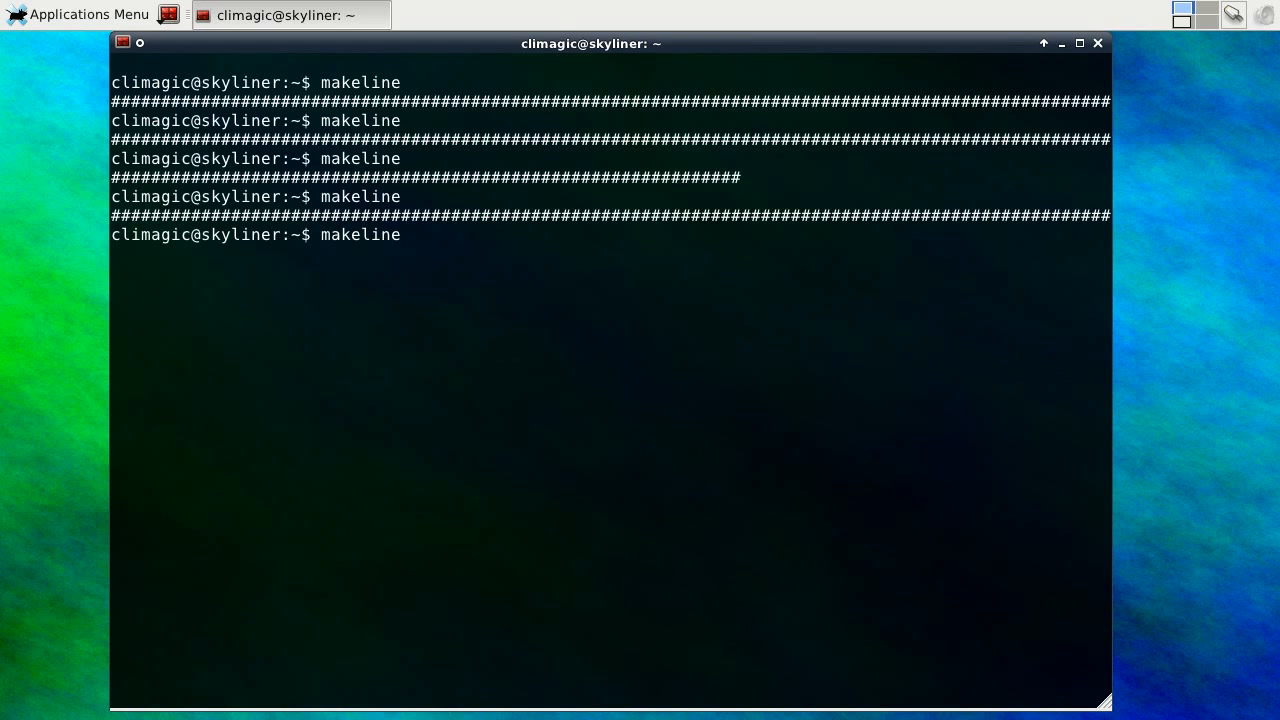
Run printf "%10s %10s\n" on foo/bar, foo1/bar and foo1/bar23515 to show right-aligned 10-wide columns
type("print")
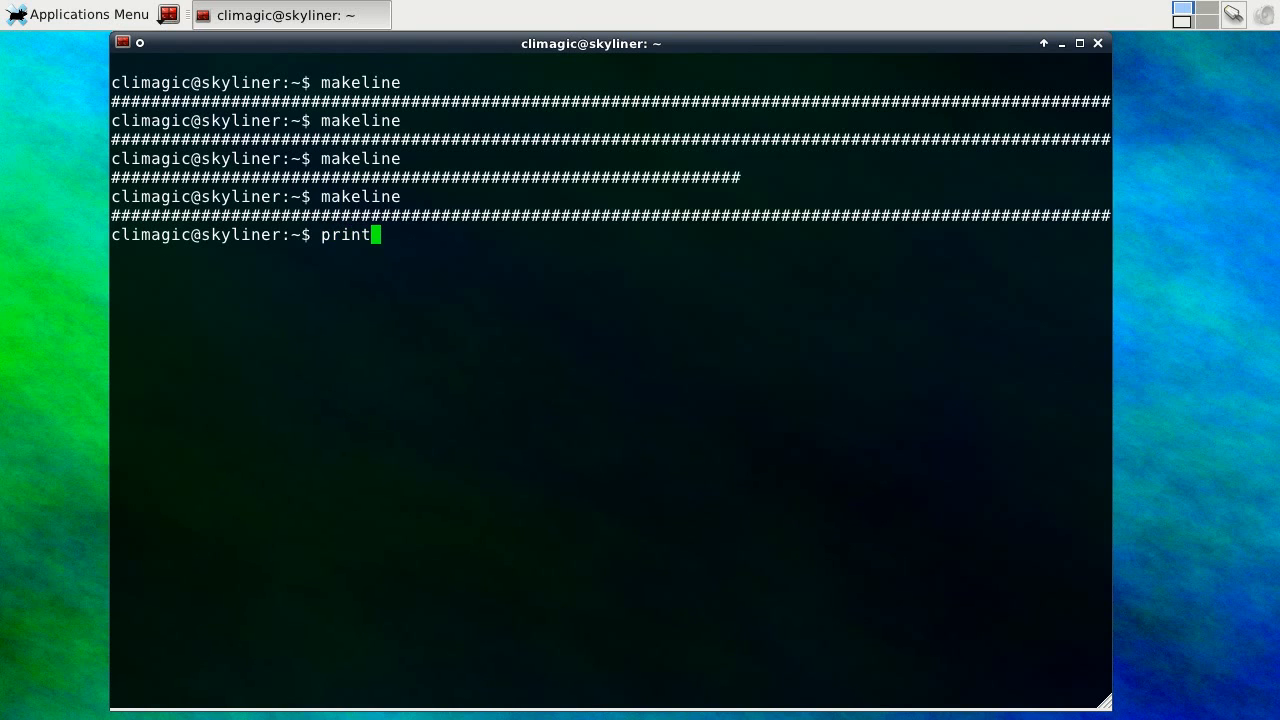
type("f")
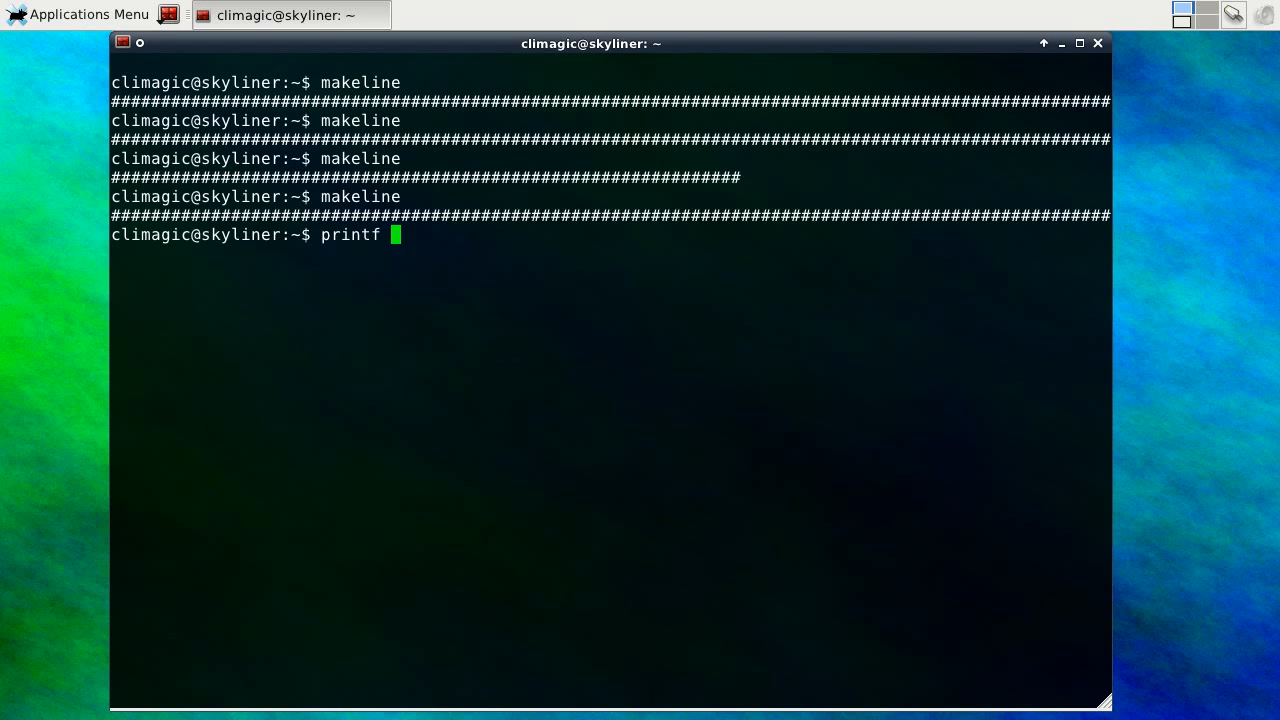
type("\"")
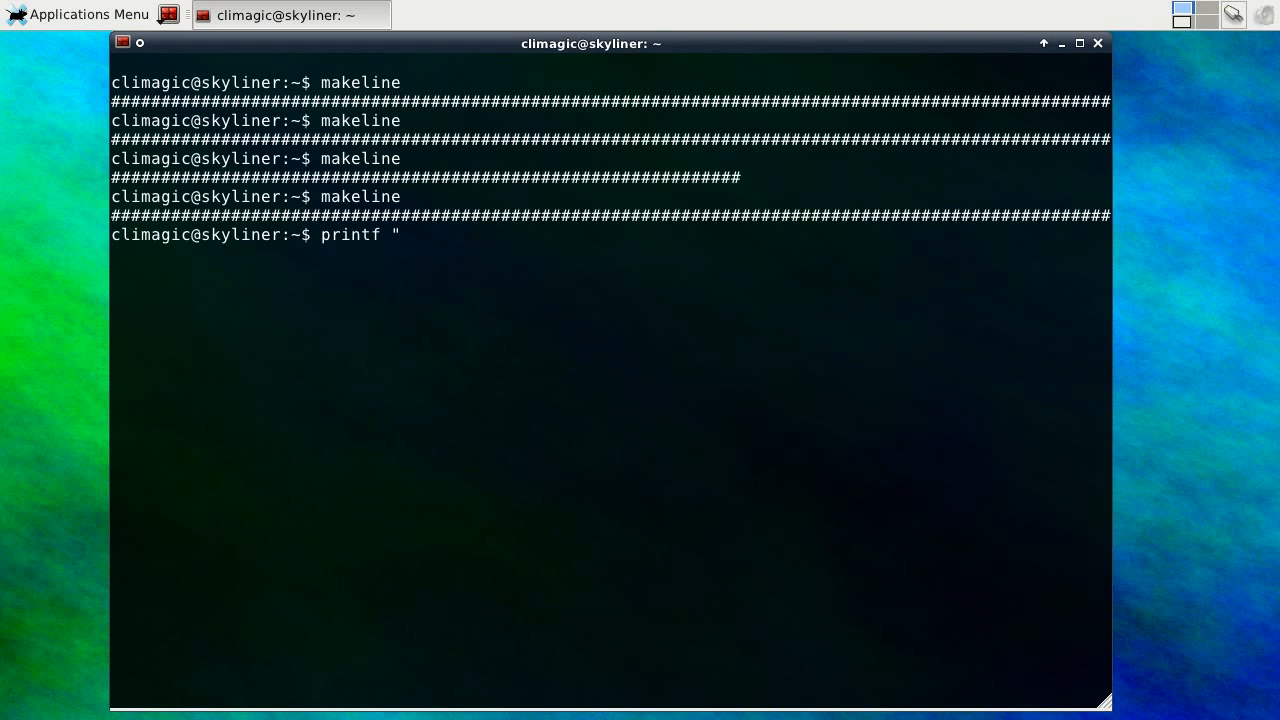
type("%")
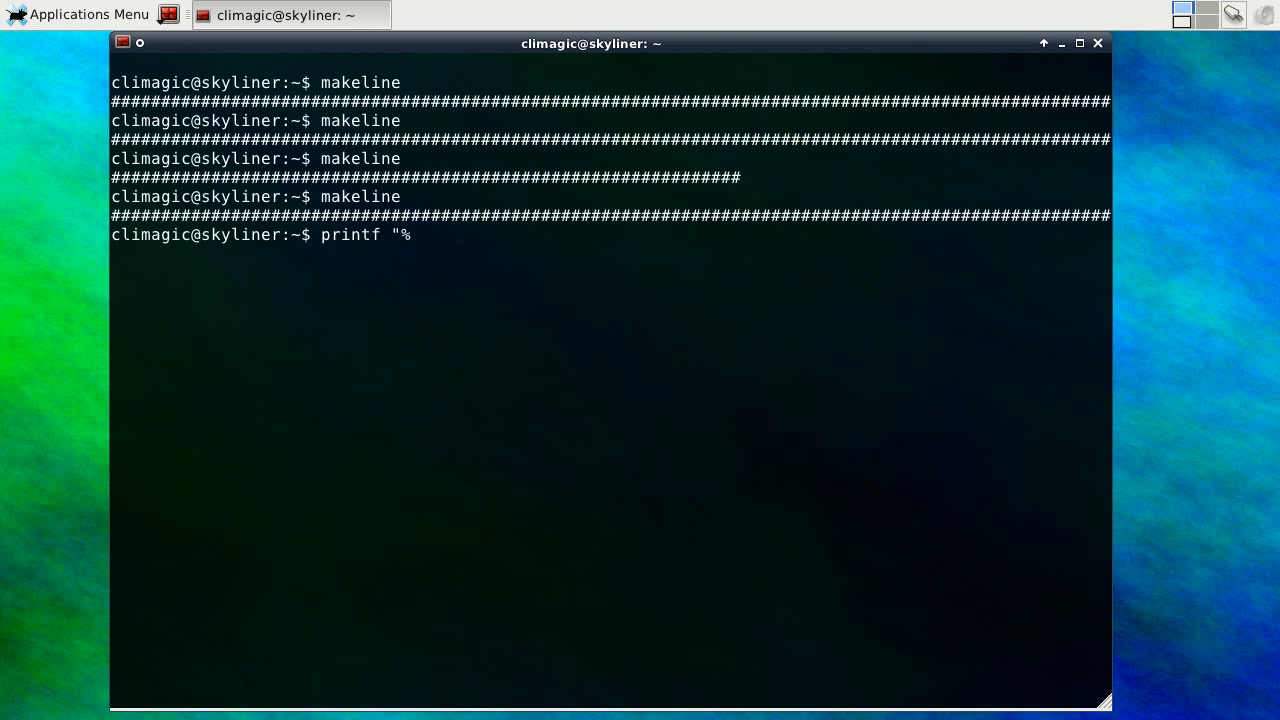
type("10s")
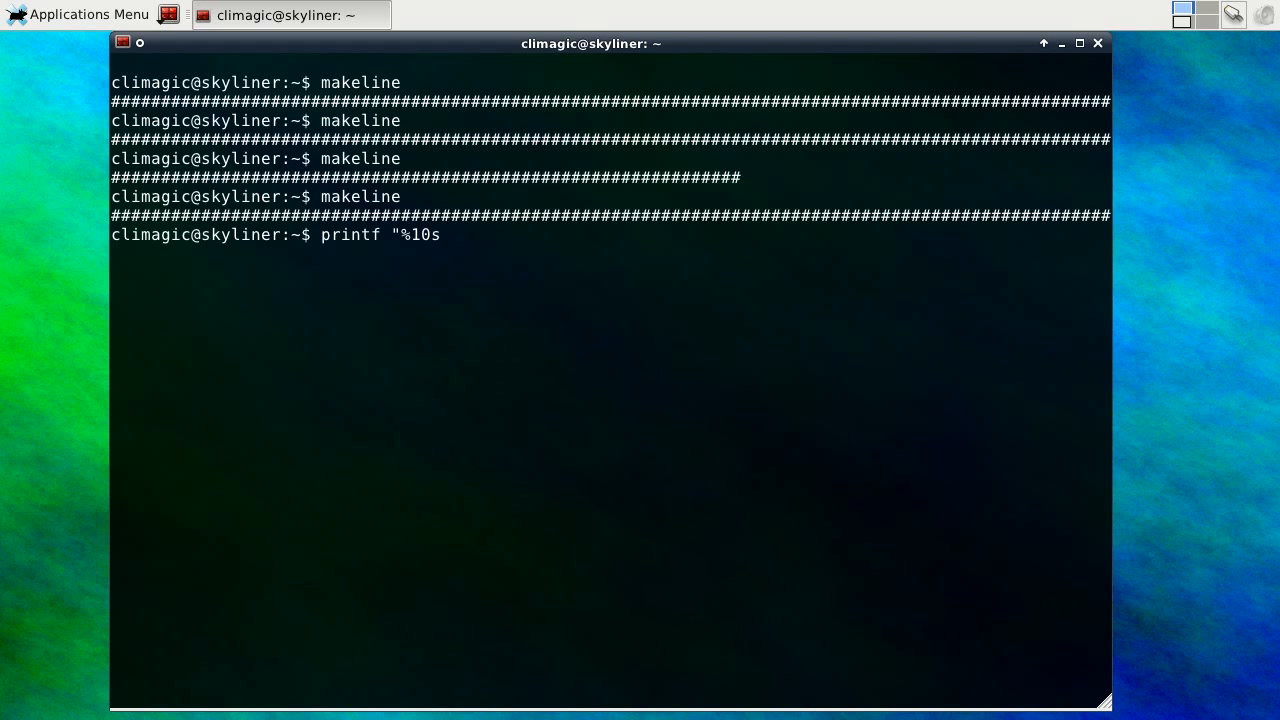
type("\\n\"")
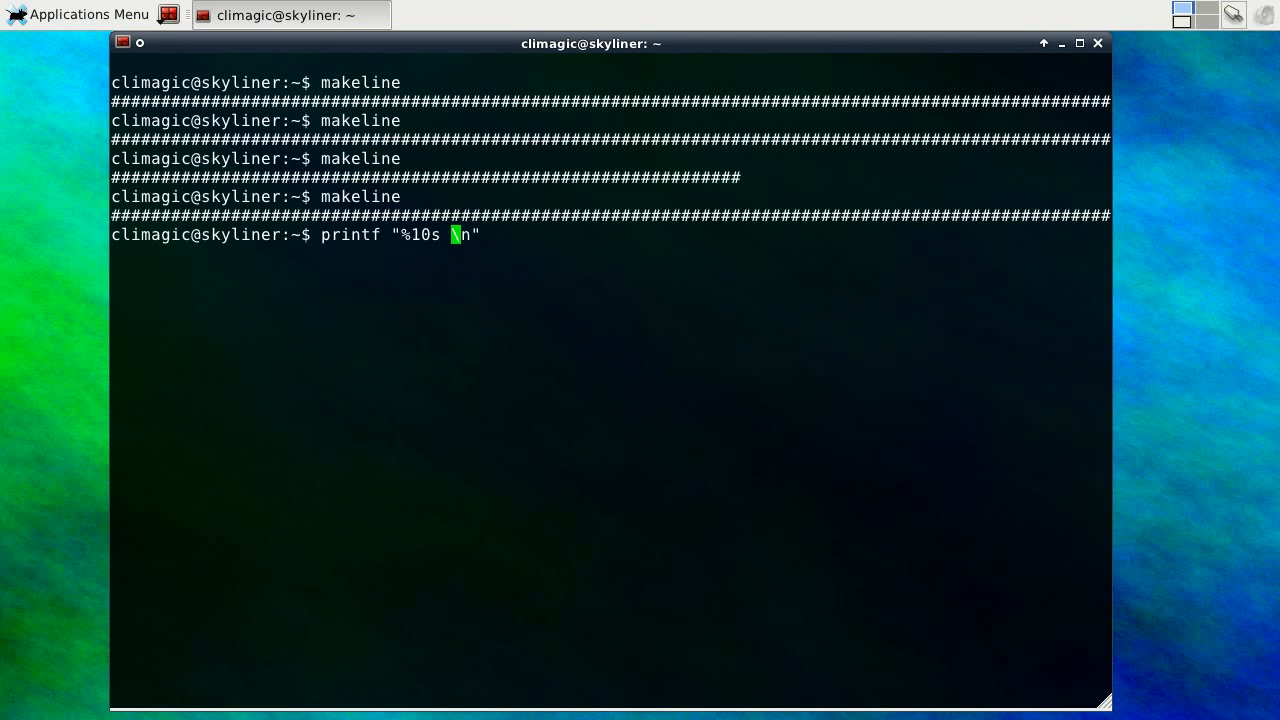
type("%10s")
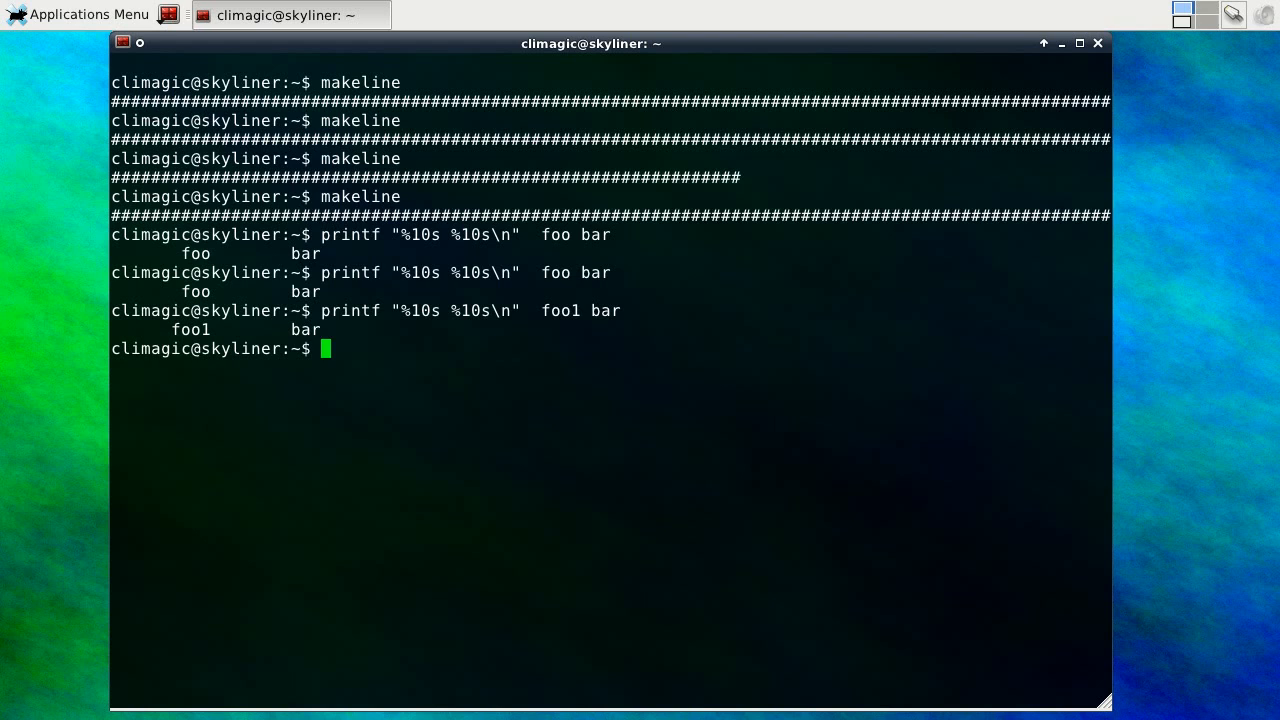
type("printf \"%10s %10s\\n\"  foo1 bar23515")
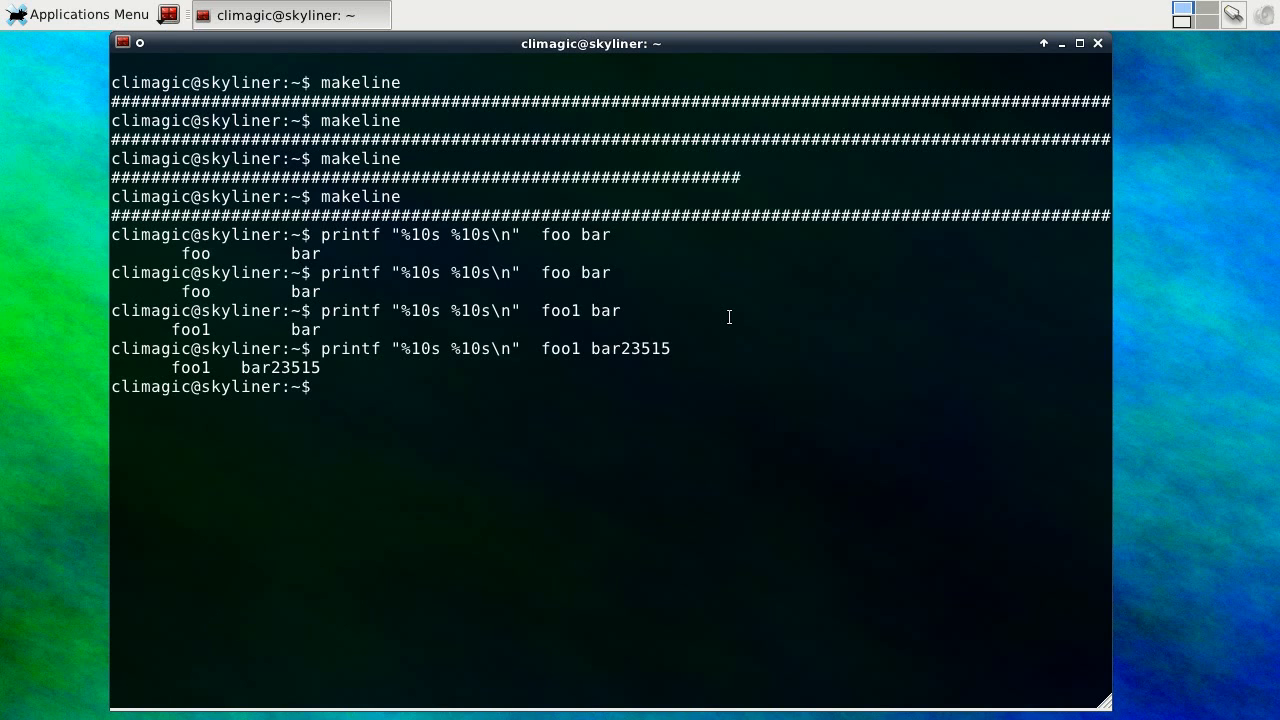
Define makeline() as printf "%${1:-$COLUMNS}s" piped to tr replacing spaces with ${2:-#}
type("makeline(){ printf \"%${1:-$COLUMNS}s\\n\" \"\"|tr \" \" ${2:-#}; }")
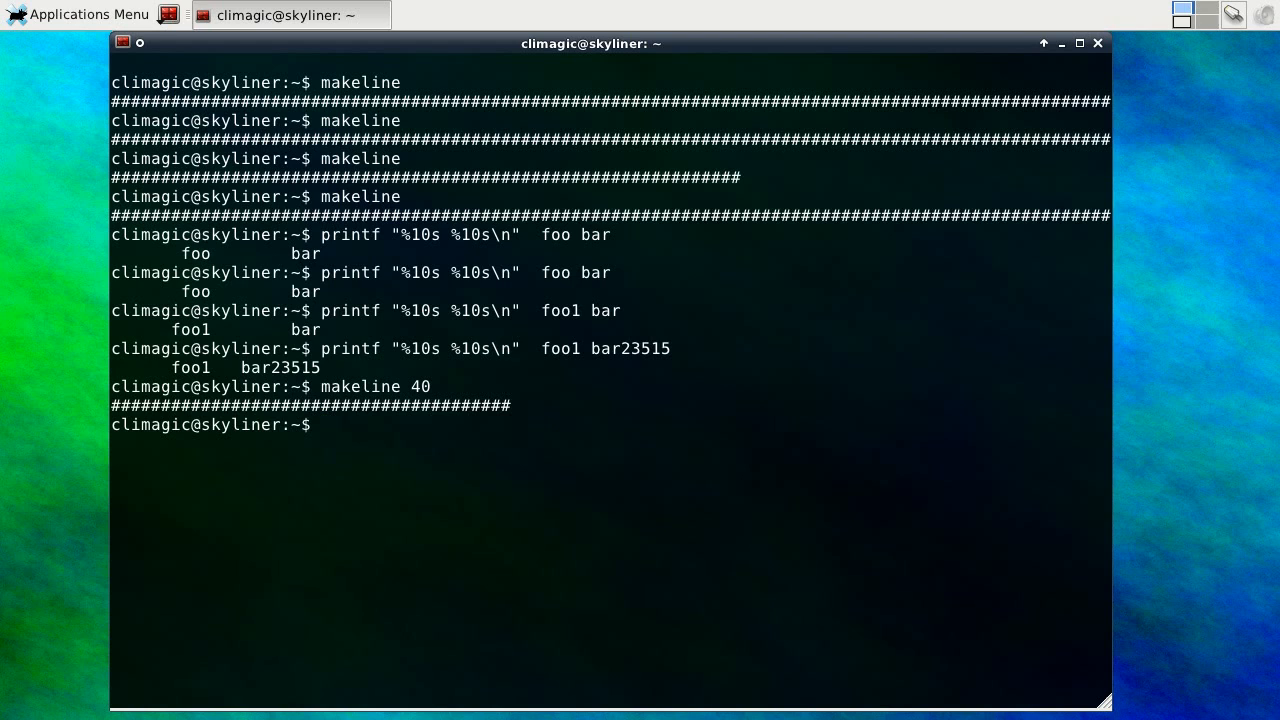
Run makeline 40 to print a 40-column bar of # characters
type("makeline 40")
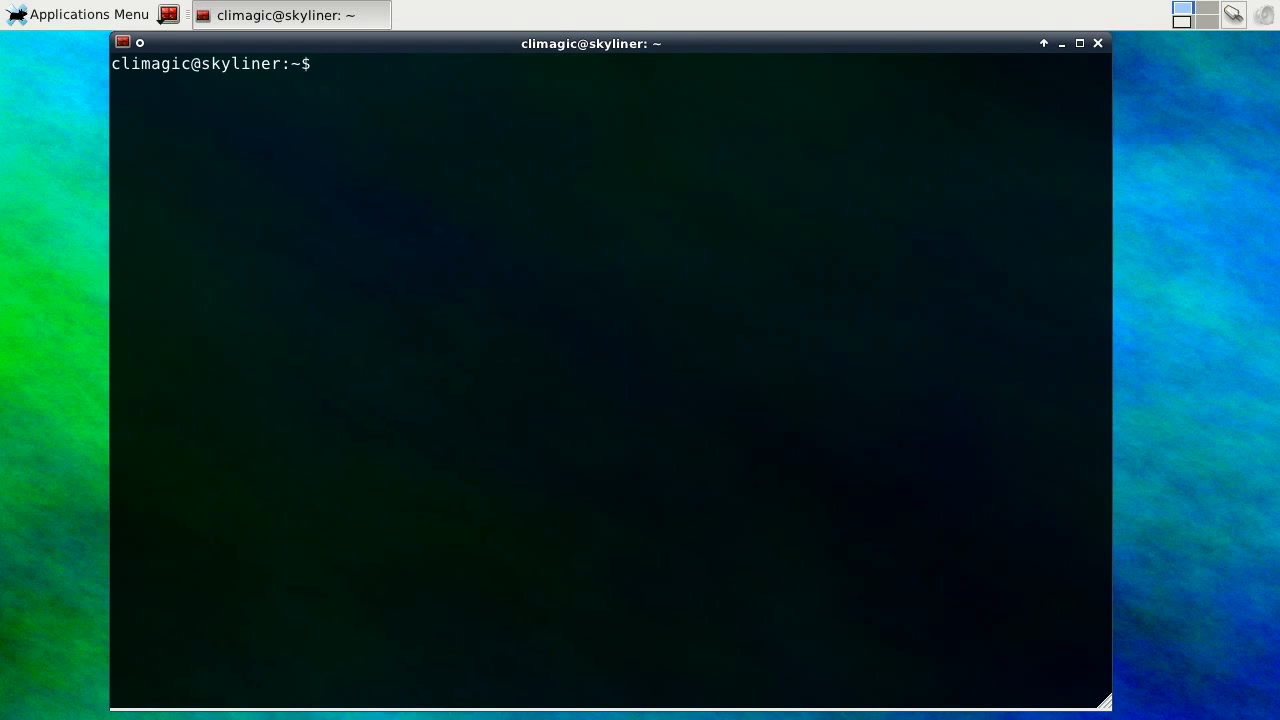
Run df -h, free and ps auxw in one line, separated by makeline dividers
type("df -h")
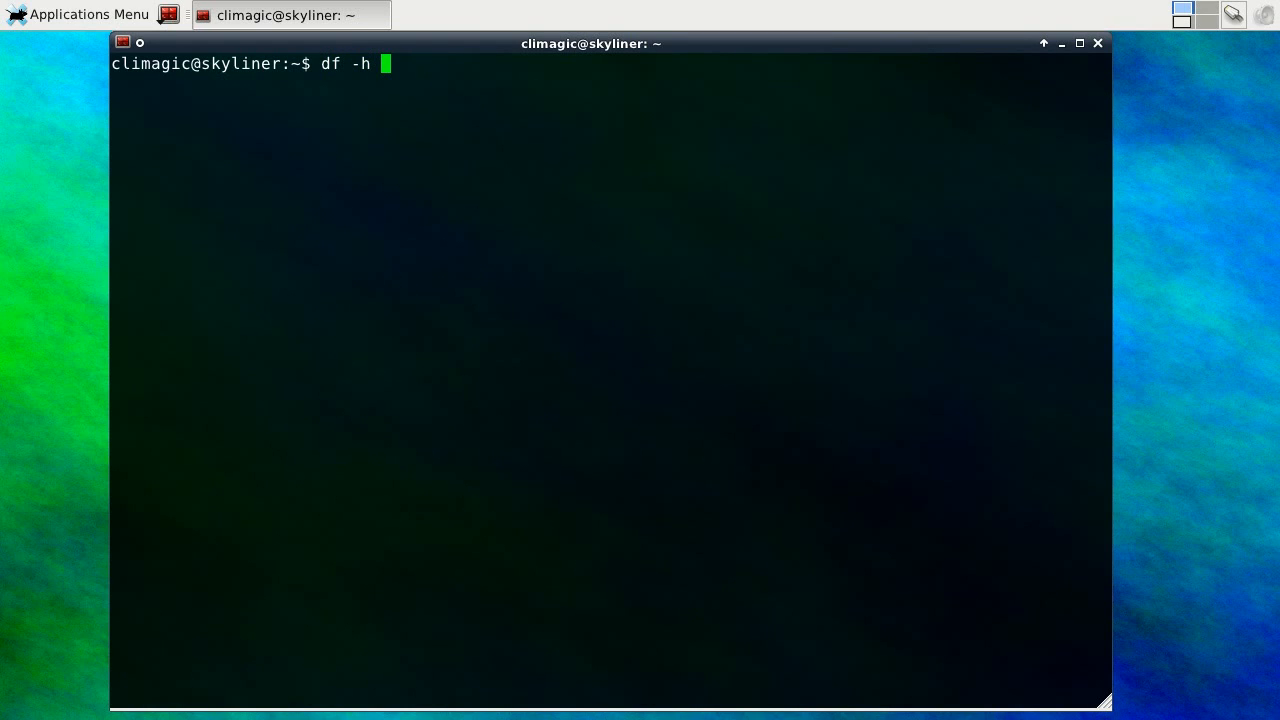
type("; makeline ;")
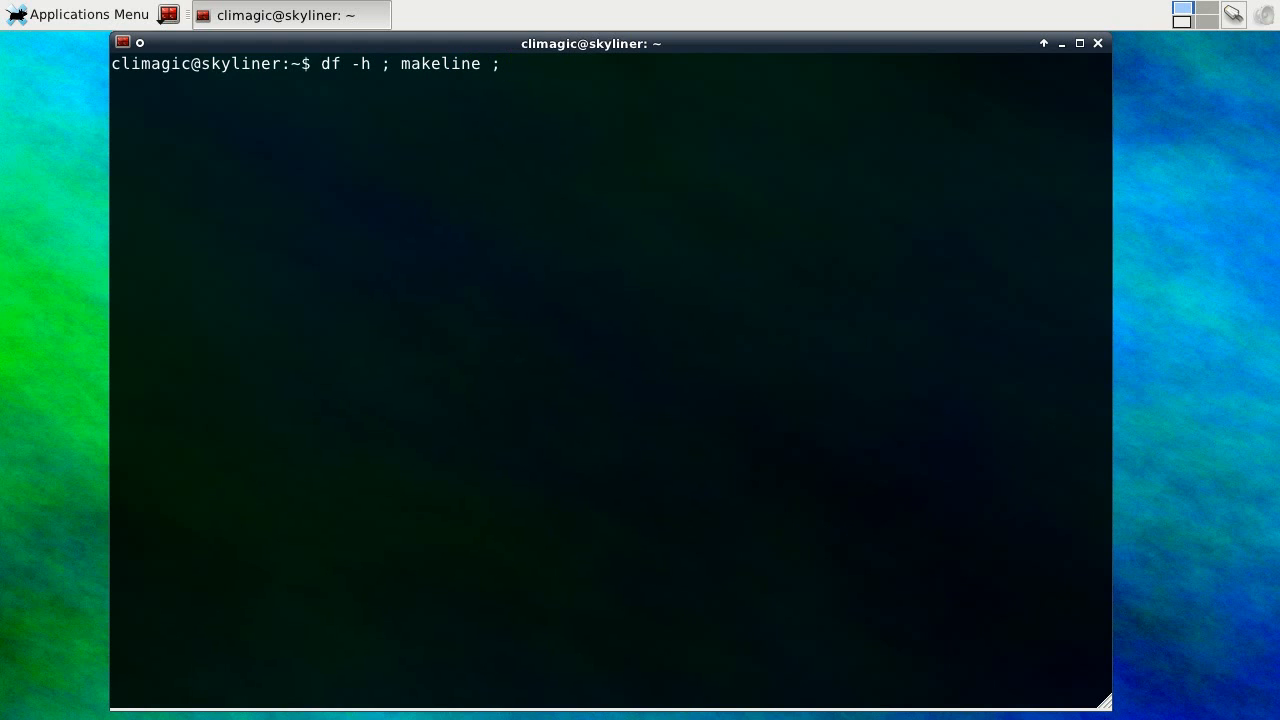
type("free ;")
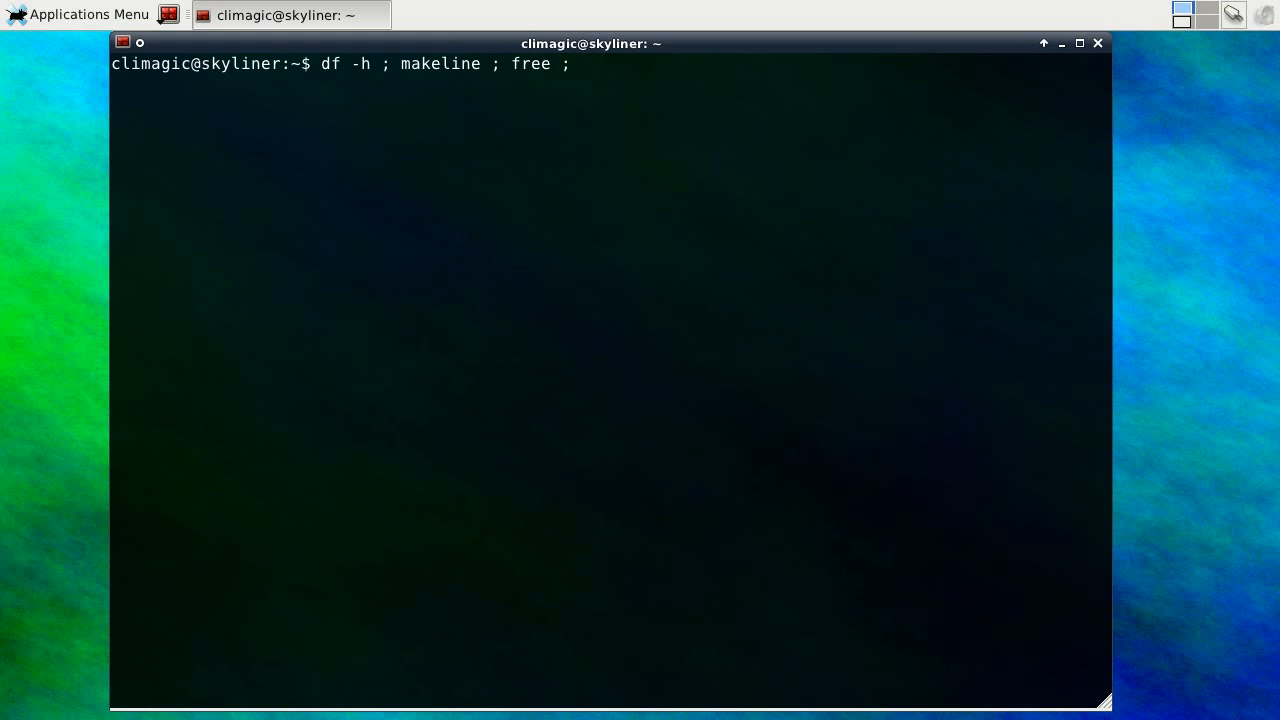
type("ps auxw")
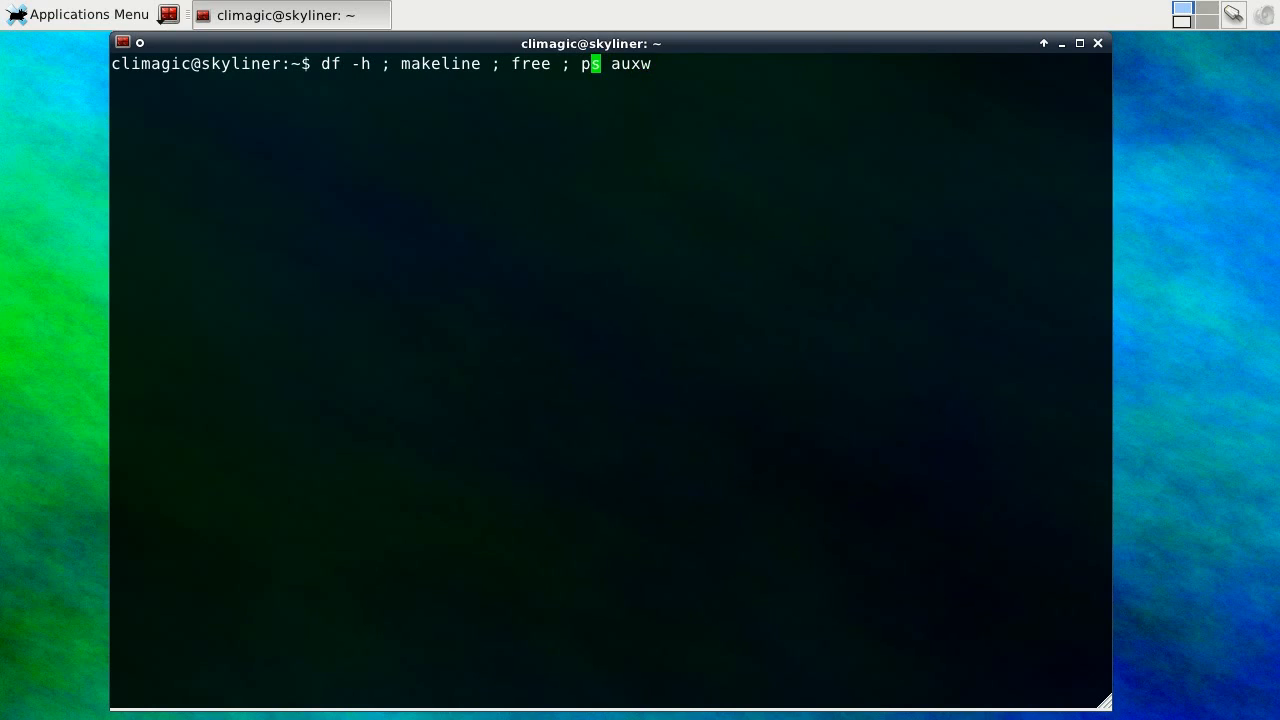
type("makeline")
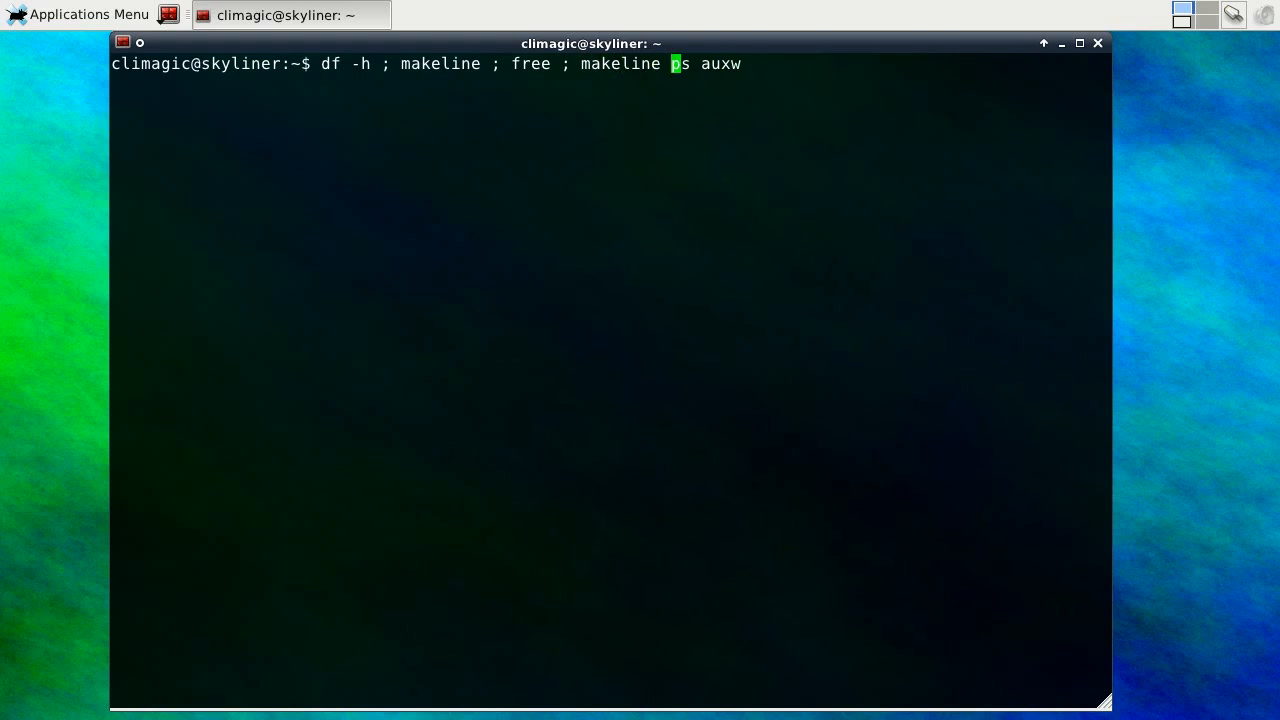
key("Return")
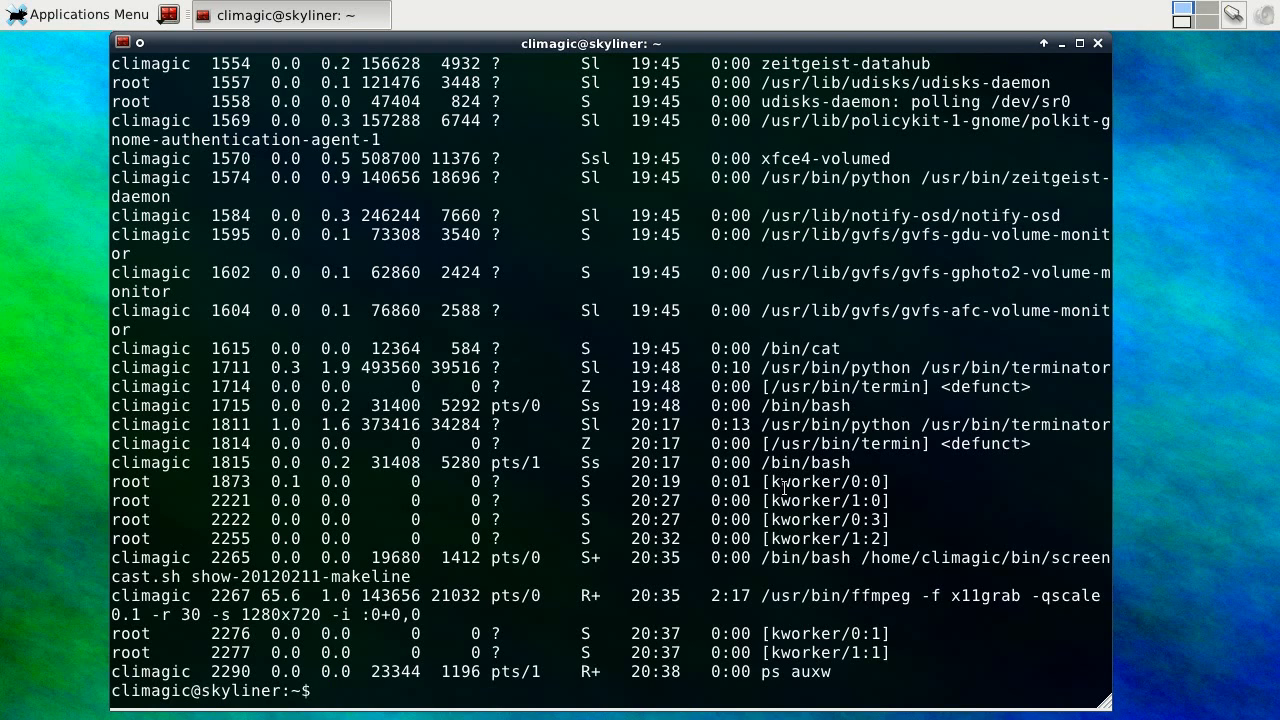
Pipe ps auxw through awk '{print $1}', sort and uniq -c to count processes per user
type("ps auxw")
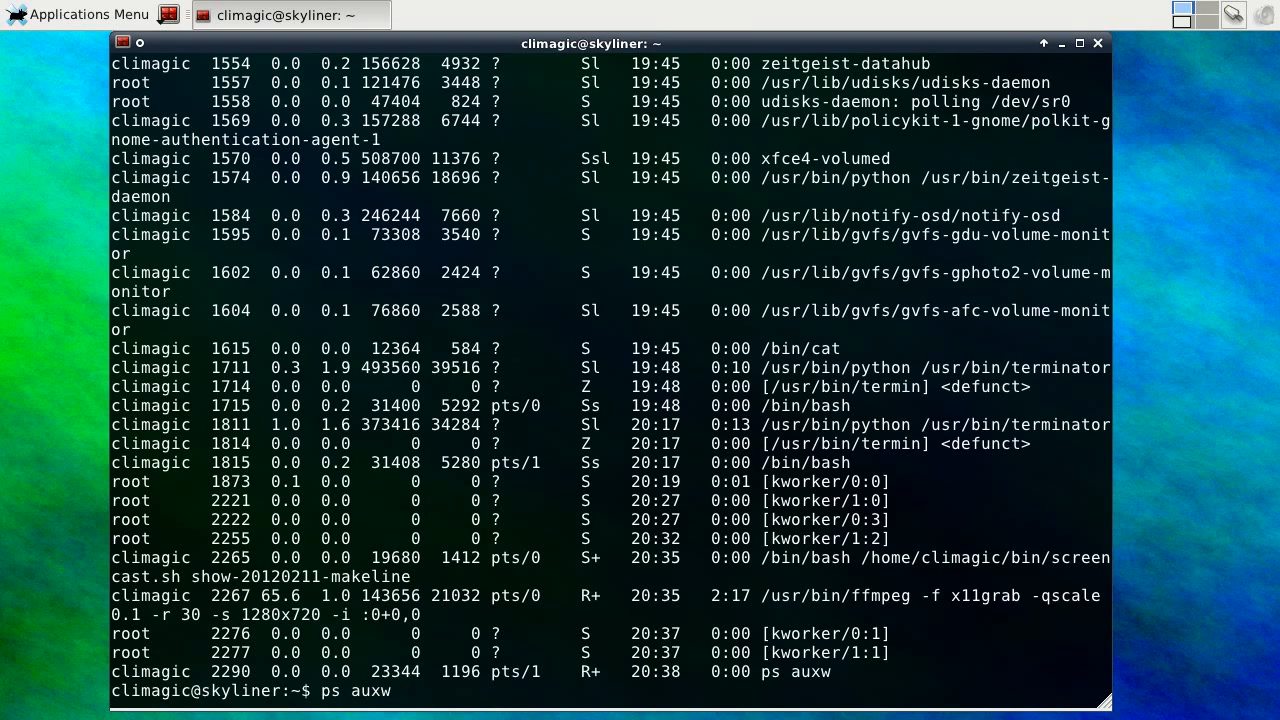
type("|")
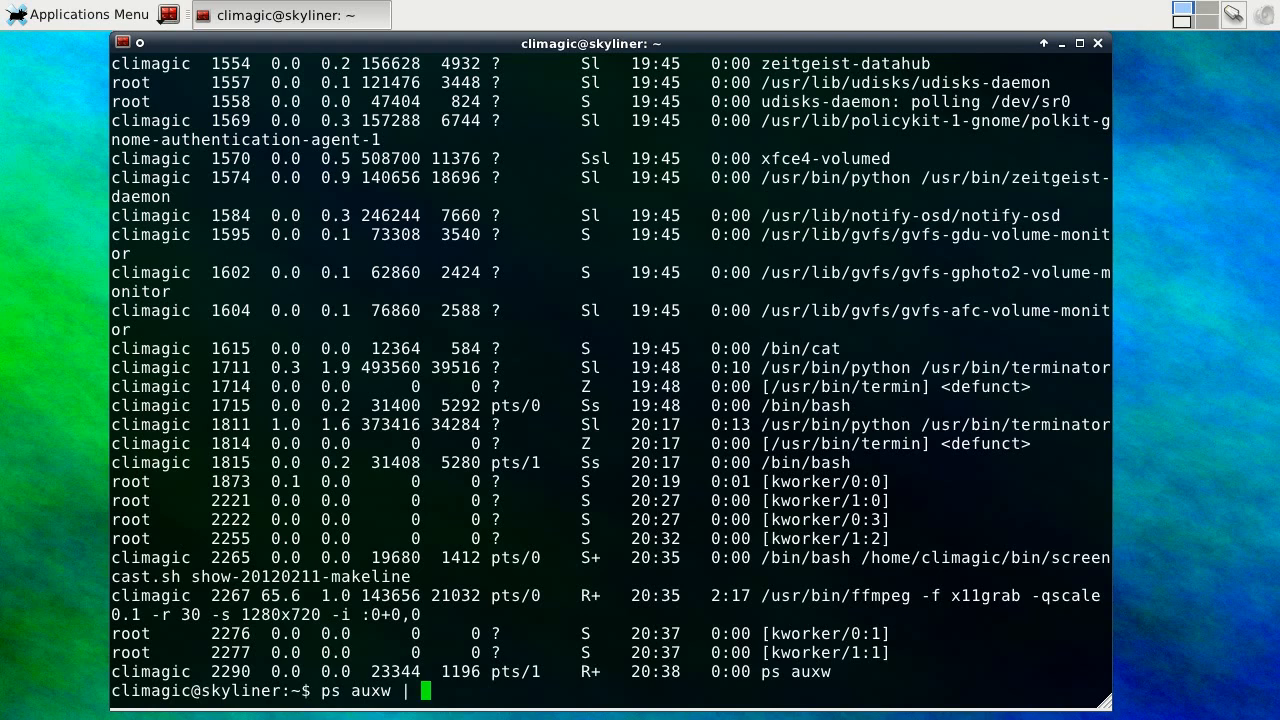
type("awk {'print")
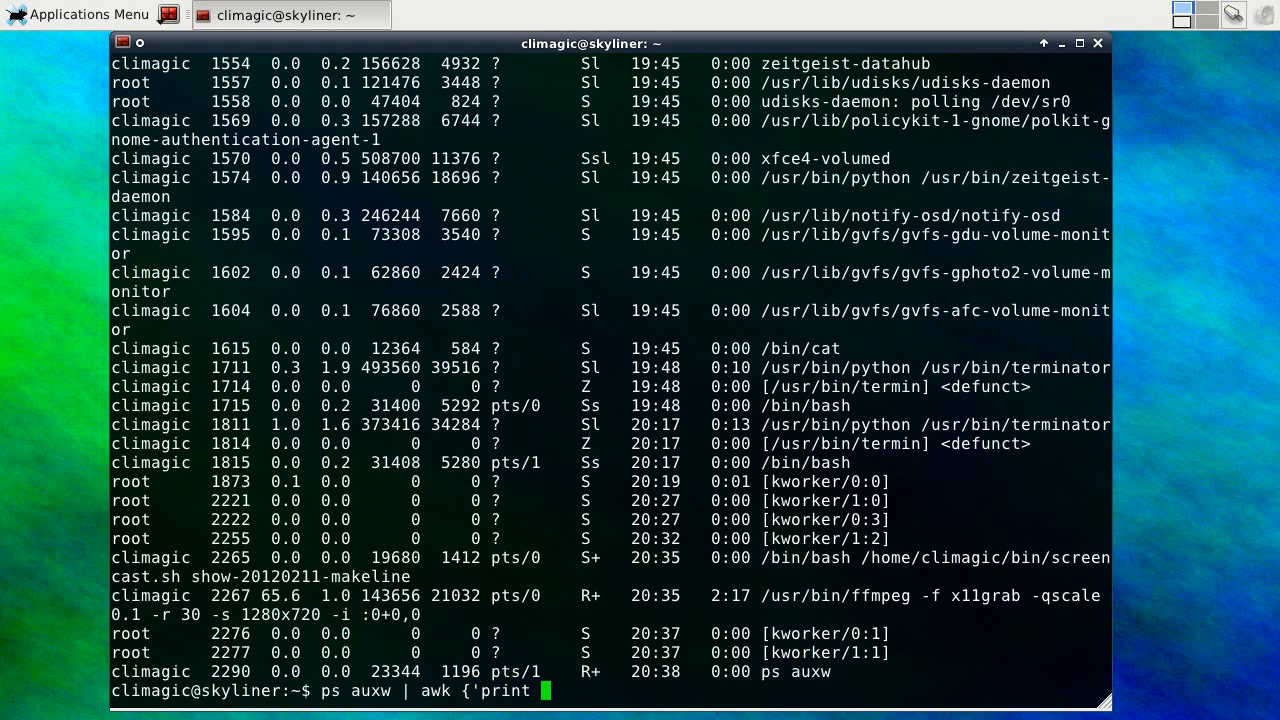
type("$1'} | sort | uniq -c")
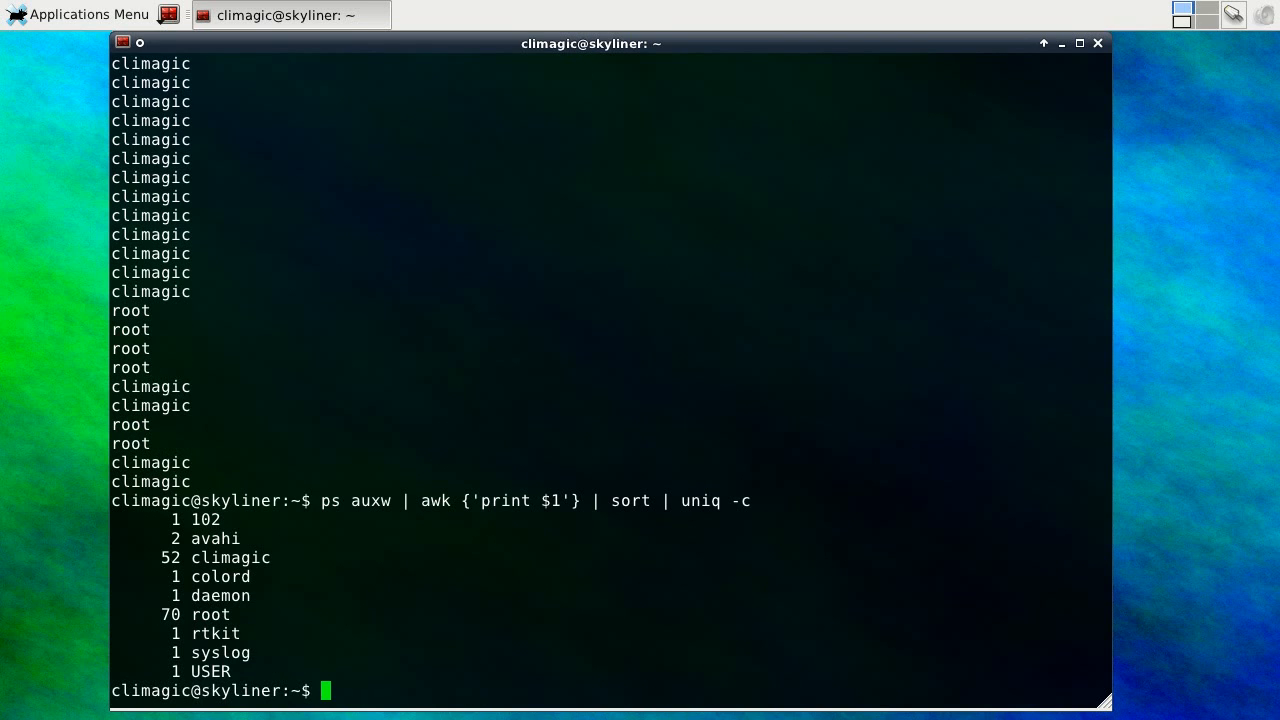
mouse_move(822, 516)
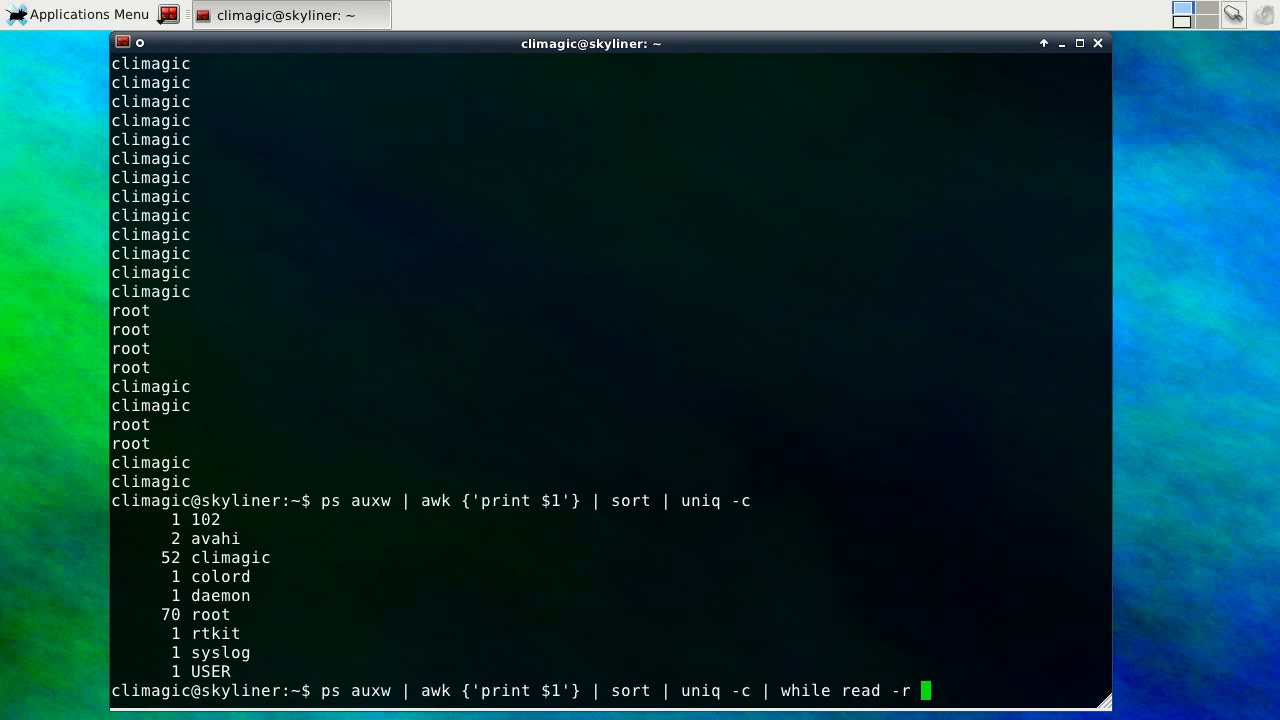
Append a while read count user loop with a printf "%8s %3s" format to the pipeline
type("count user ;")
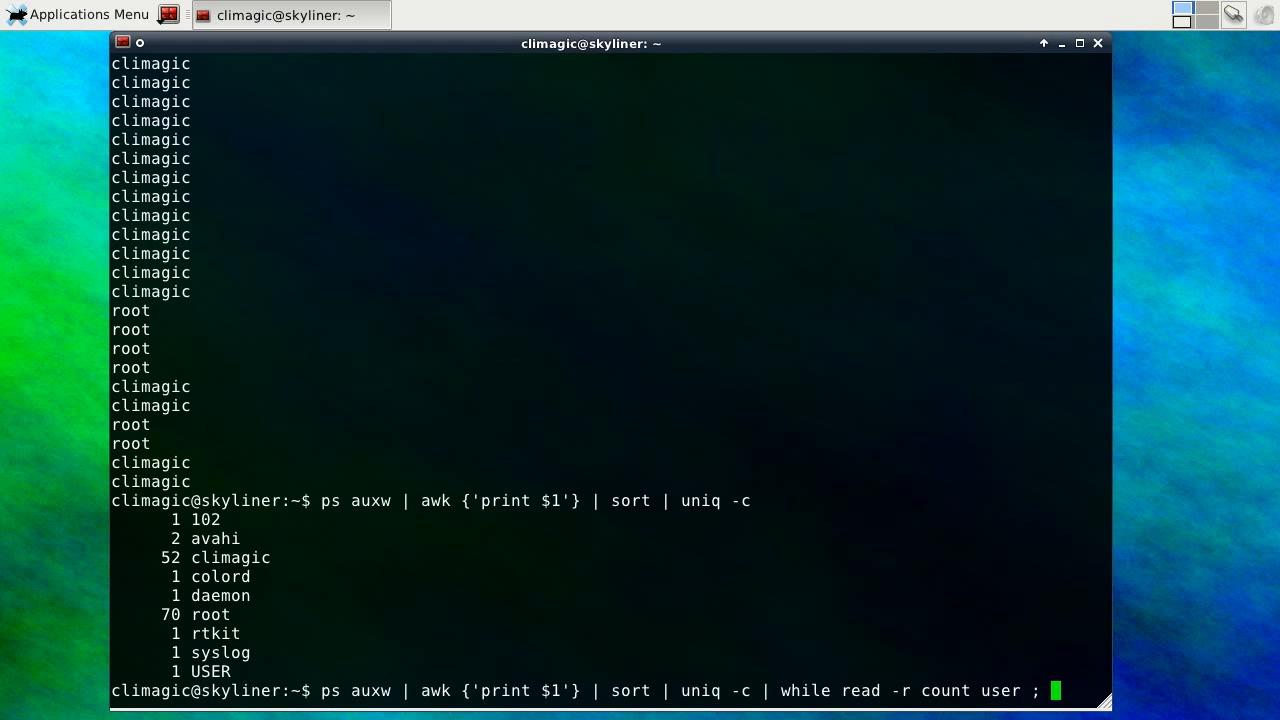
type("do printf \"%")
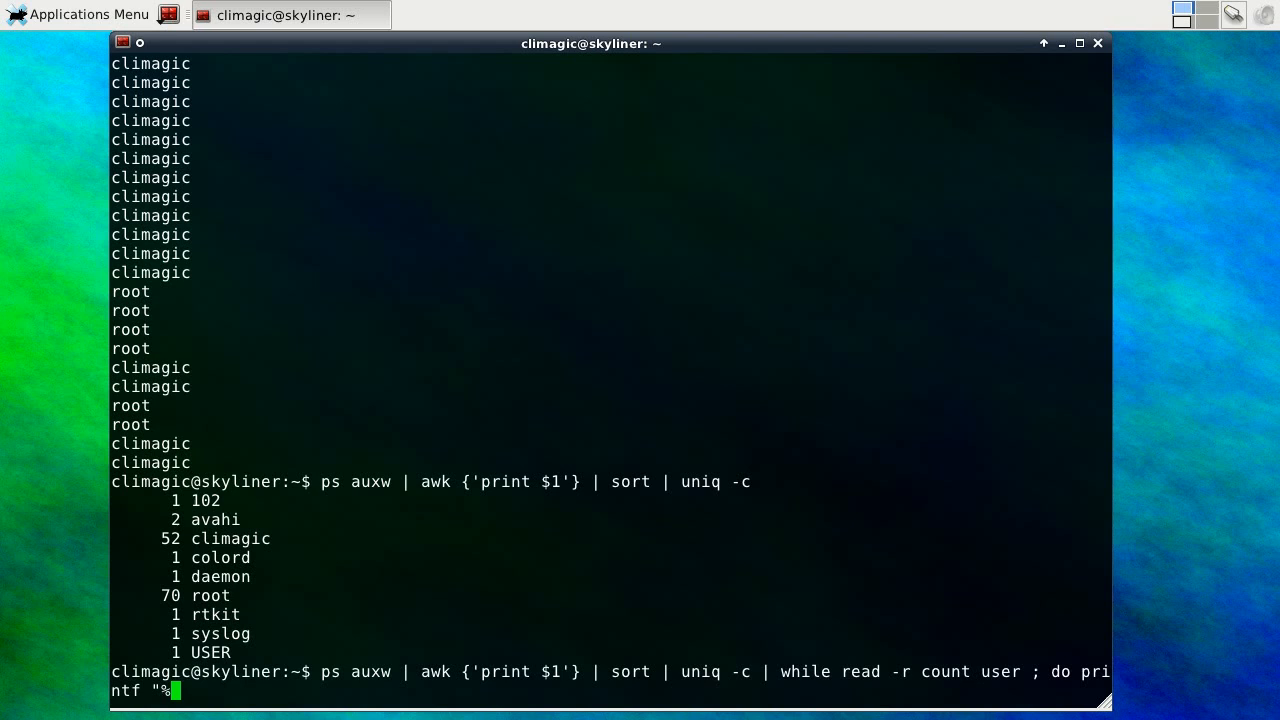
type("8")
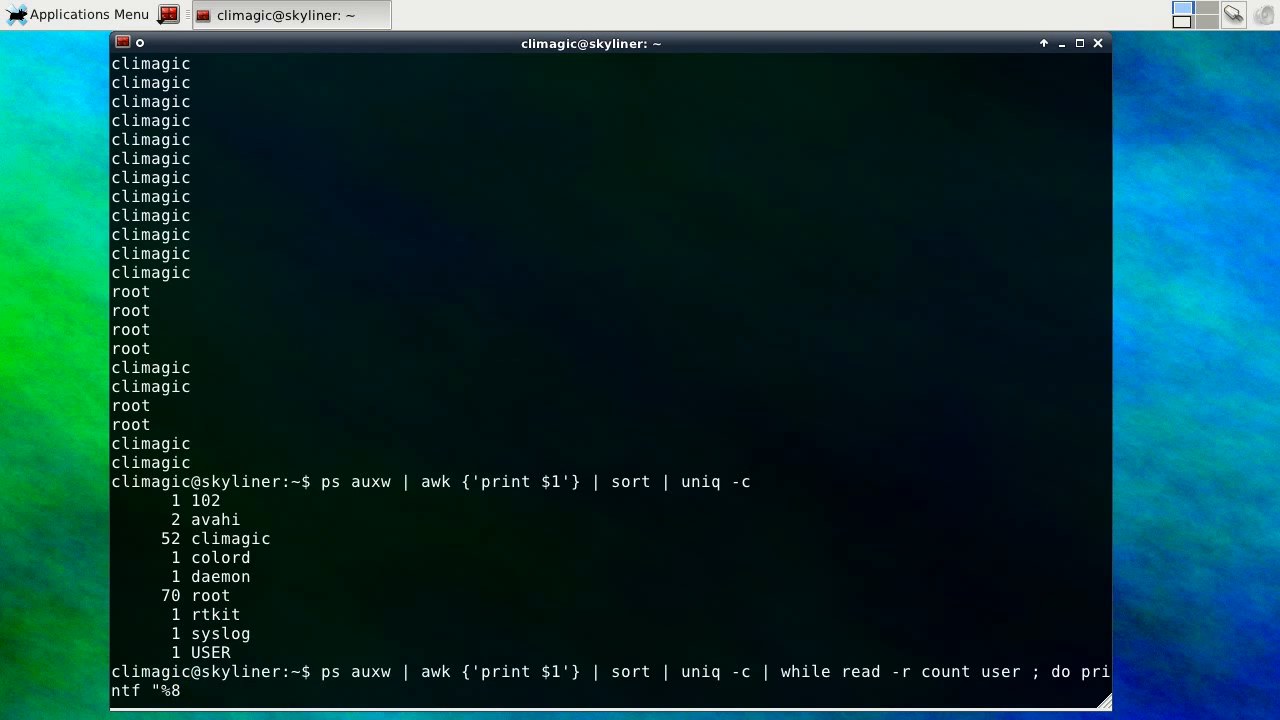
type("s")
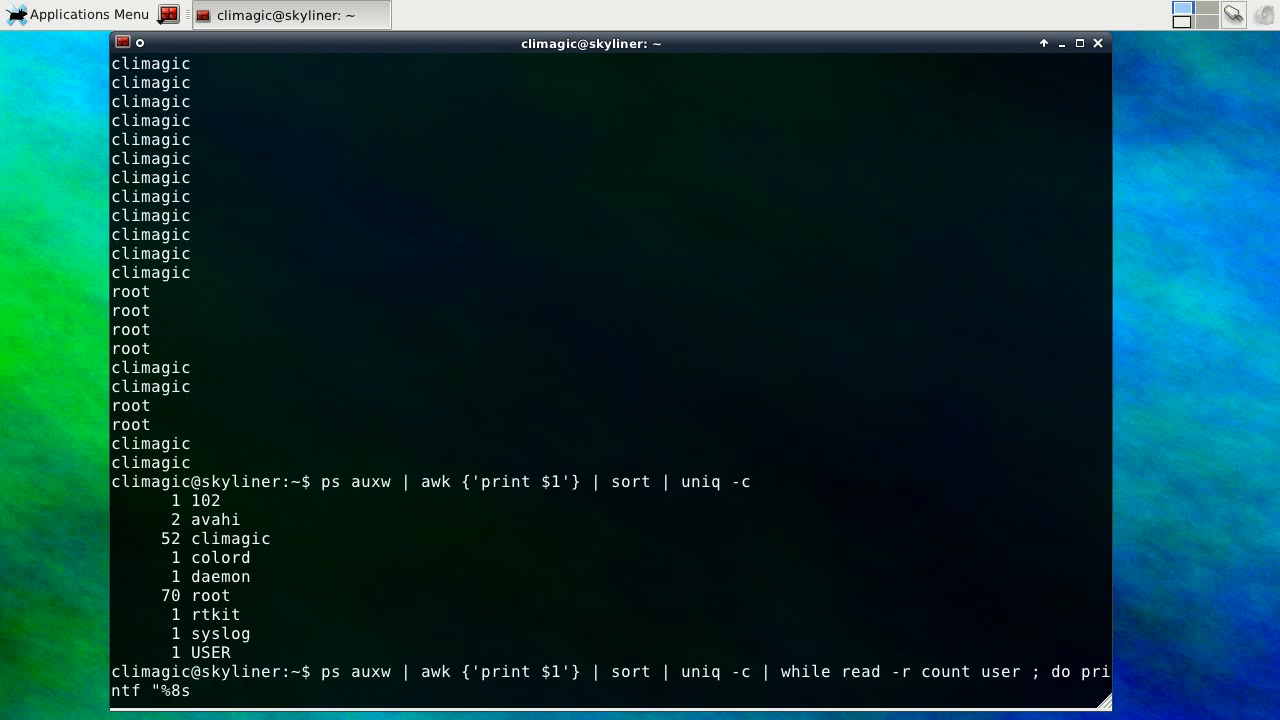
type("%")
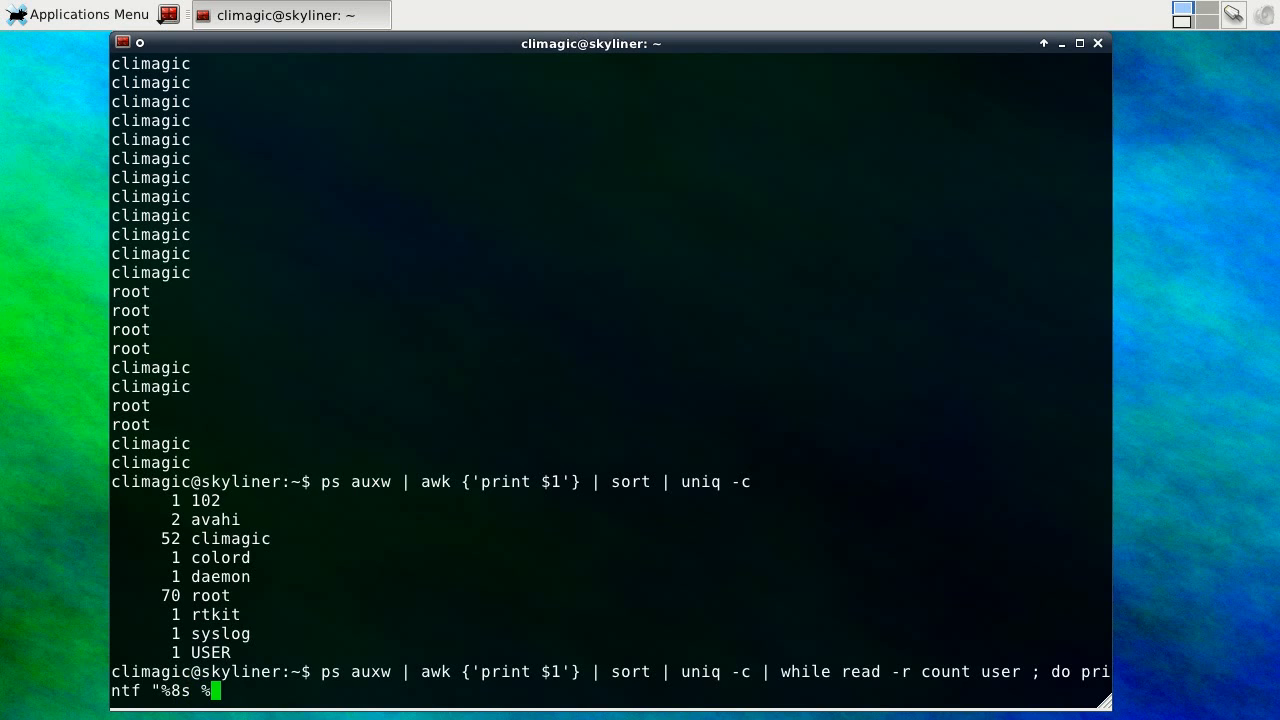
type("3s")
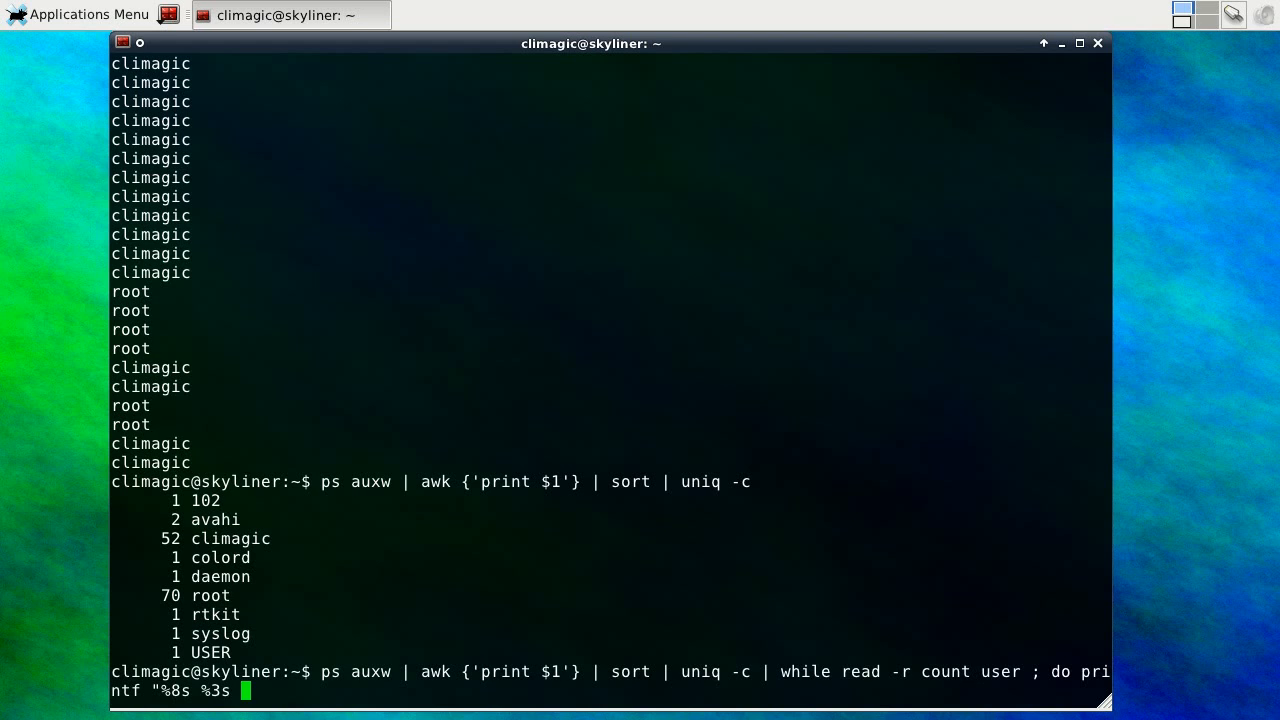
type("%")
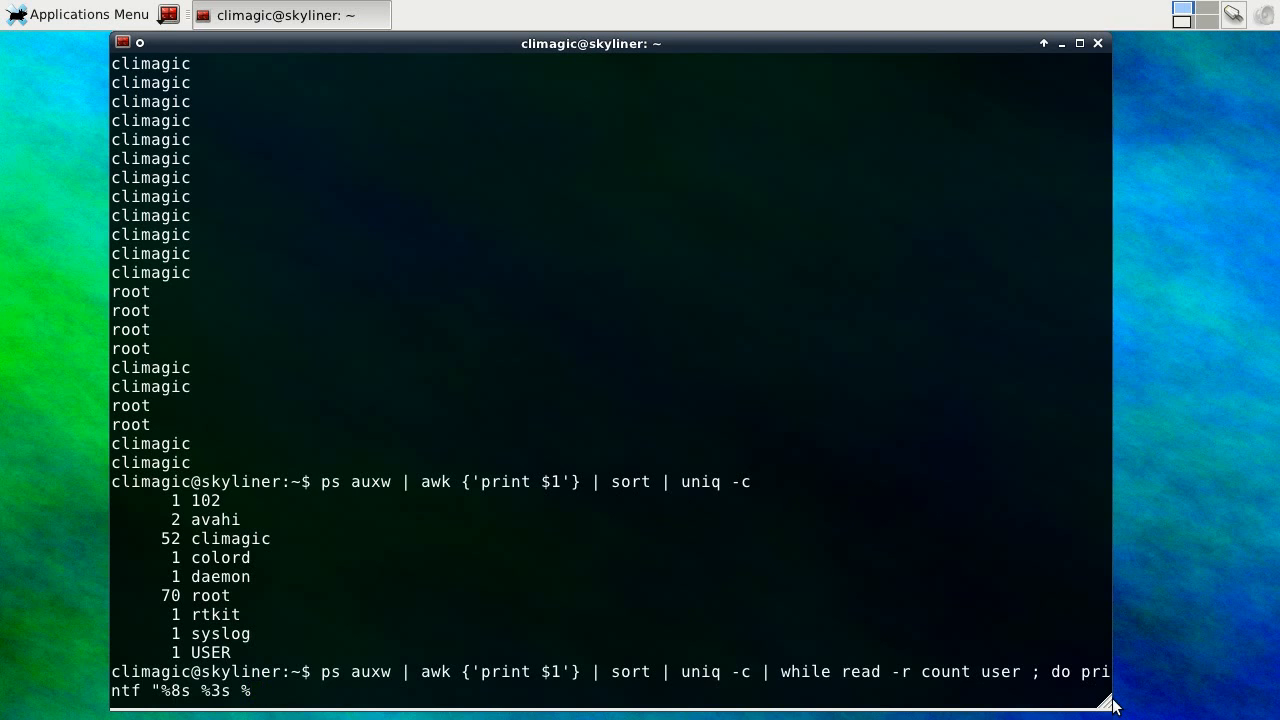
mouse_move(890, 428)
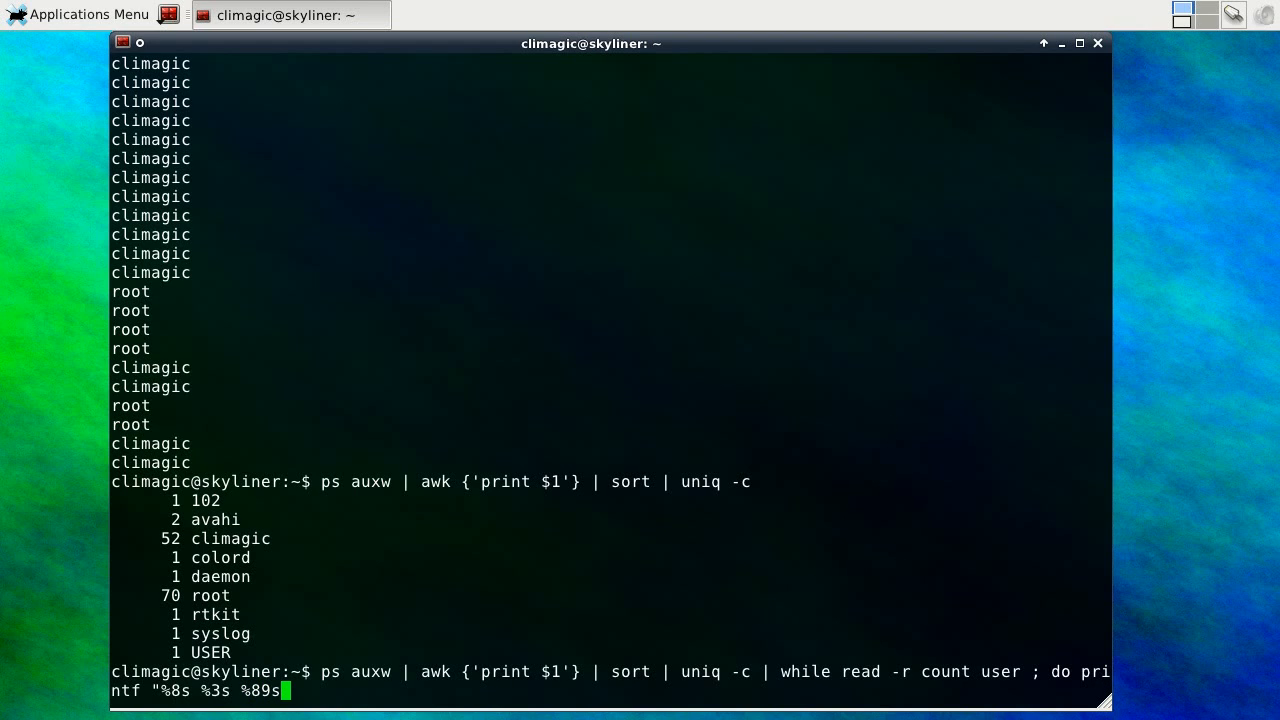
type("\" $")
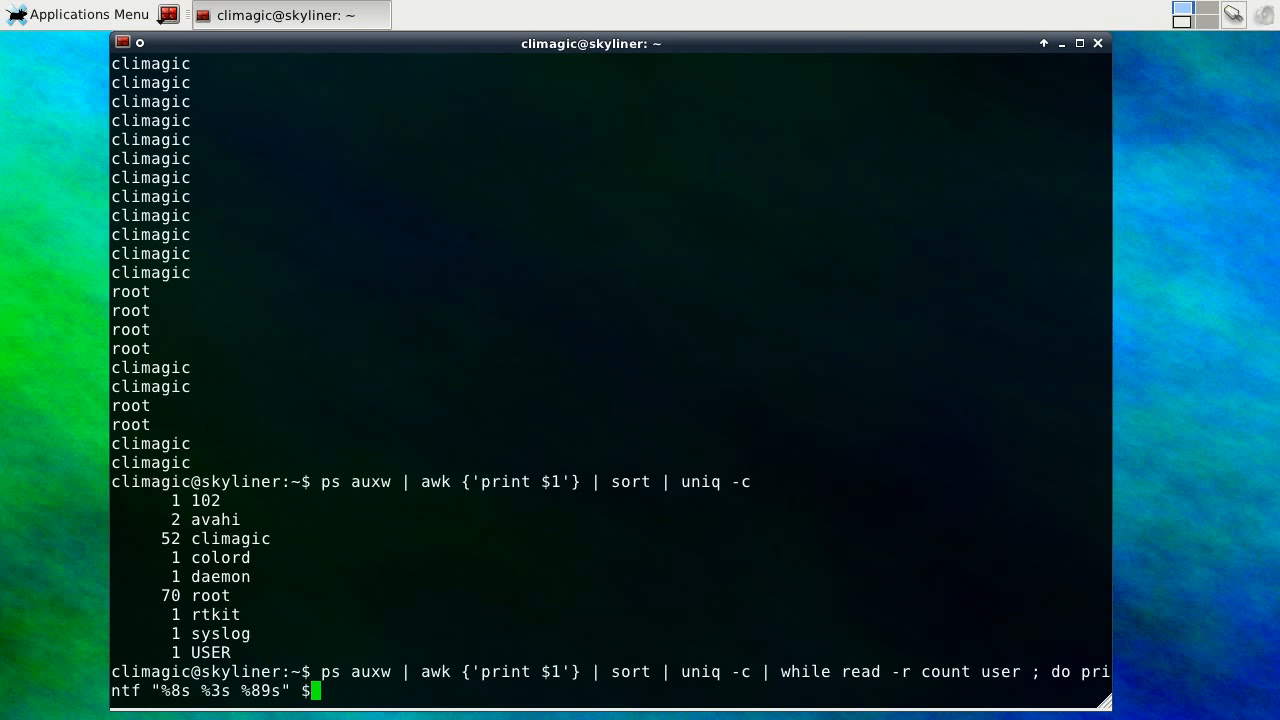
Finish the printf with $user $count and $(makeline $count), then run it to draw per-user bars
type("user $")
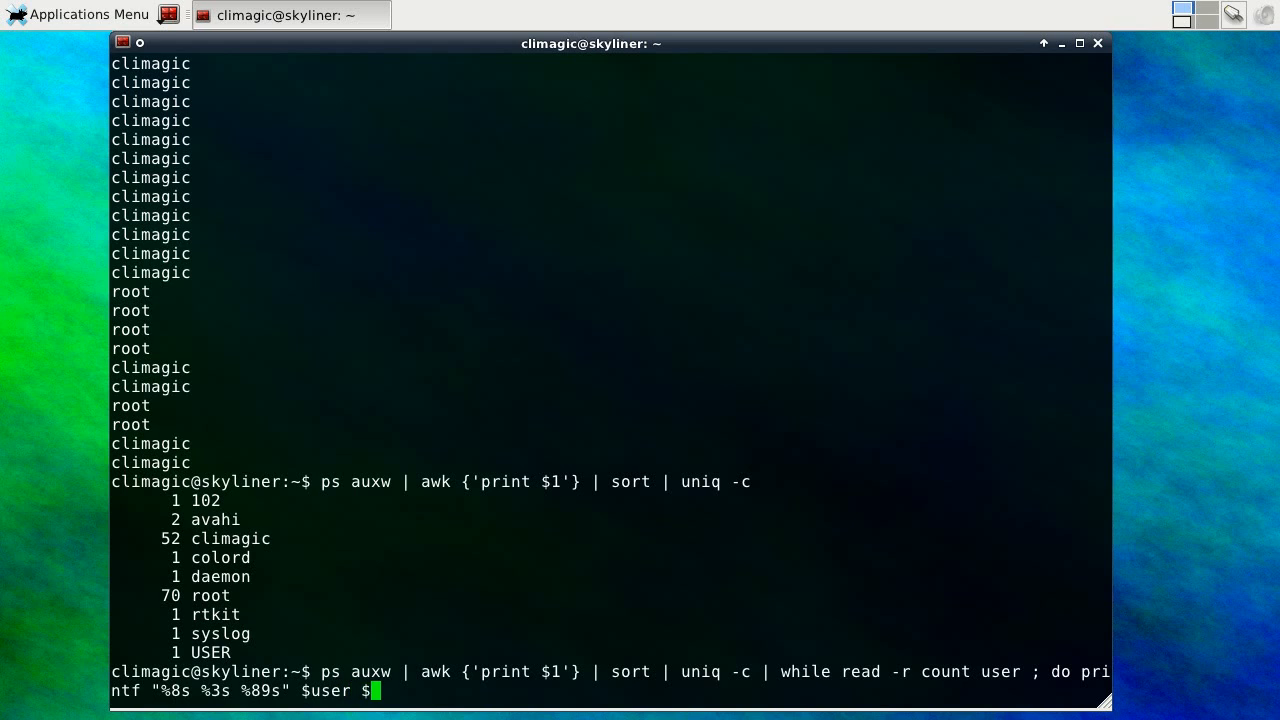
type("count")
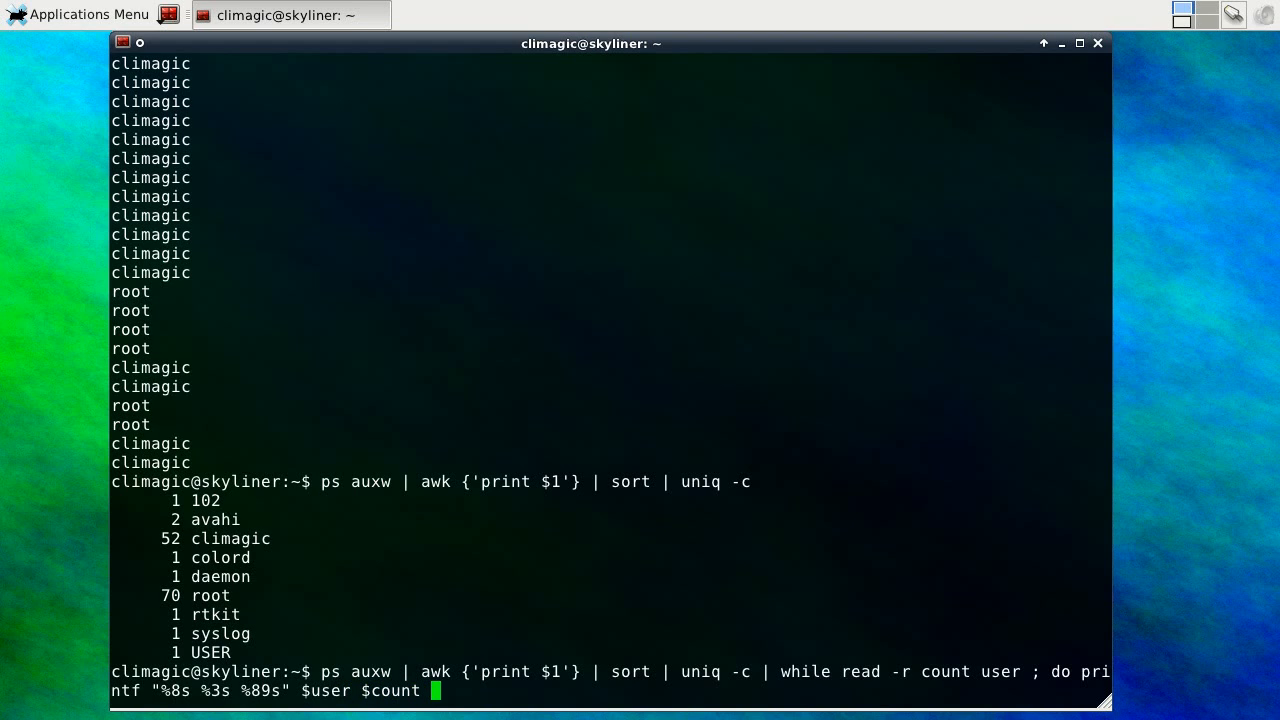
type("$(")
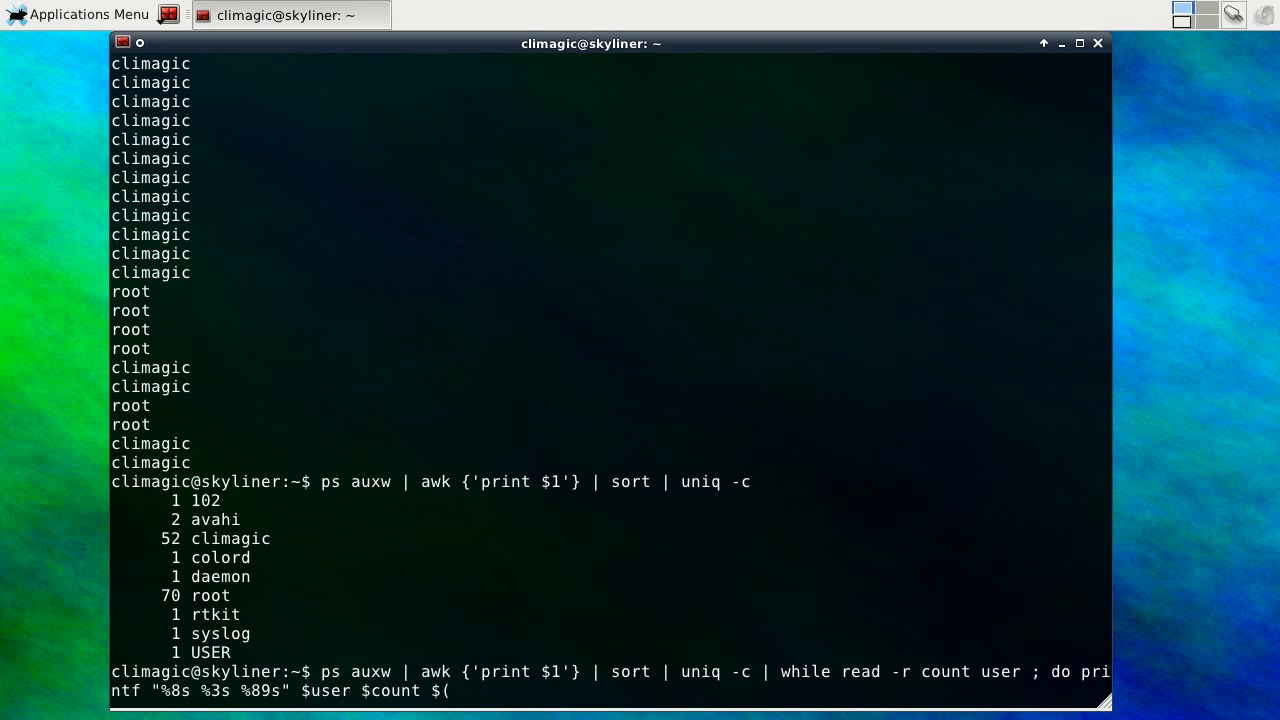
type("makeline $cou")
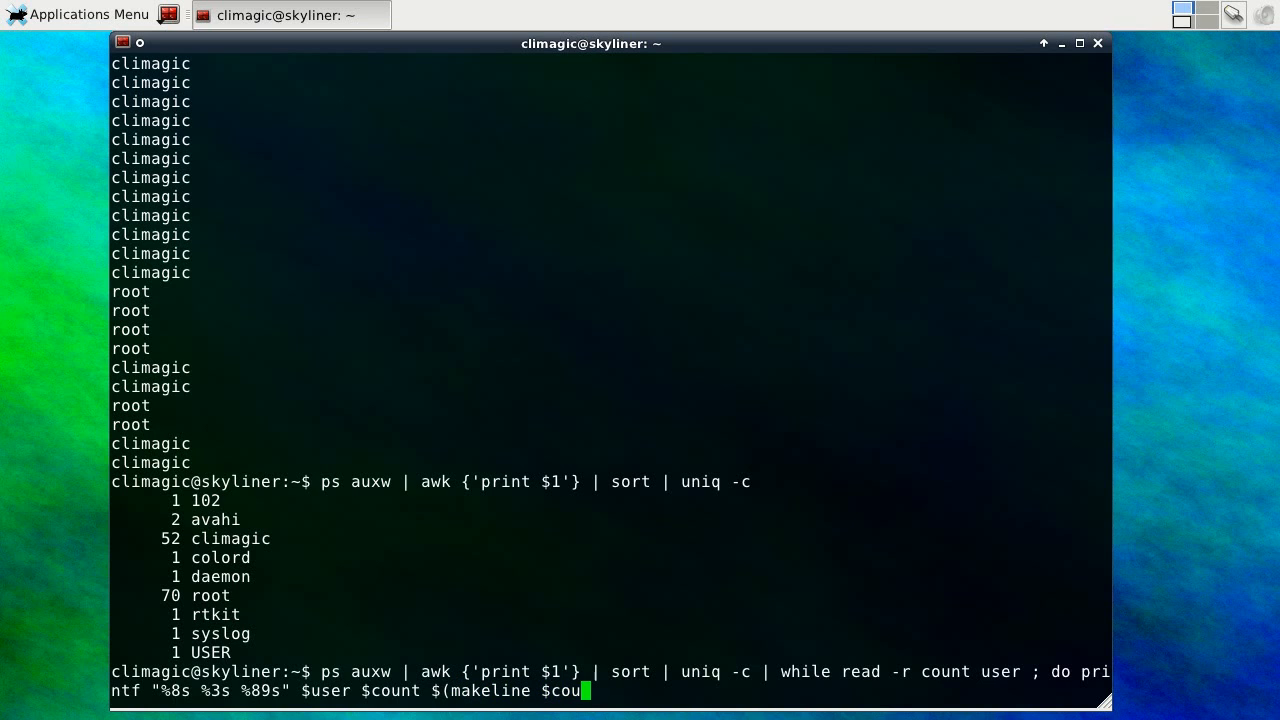
type("nt)")
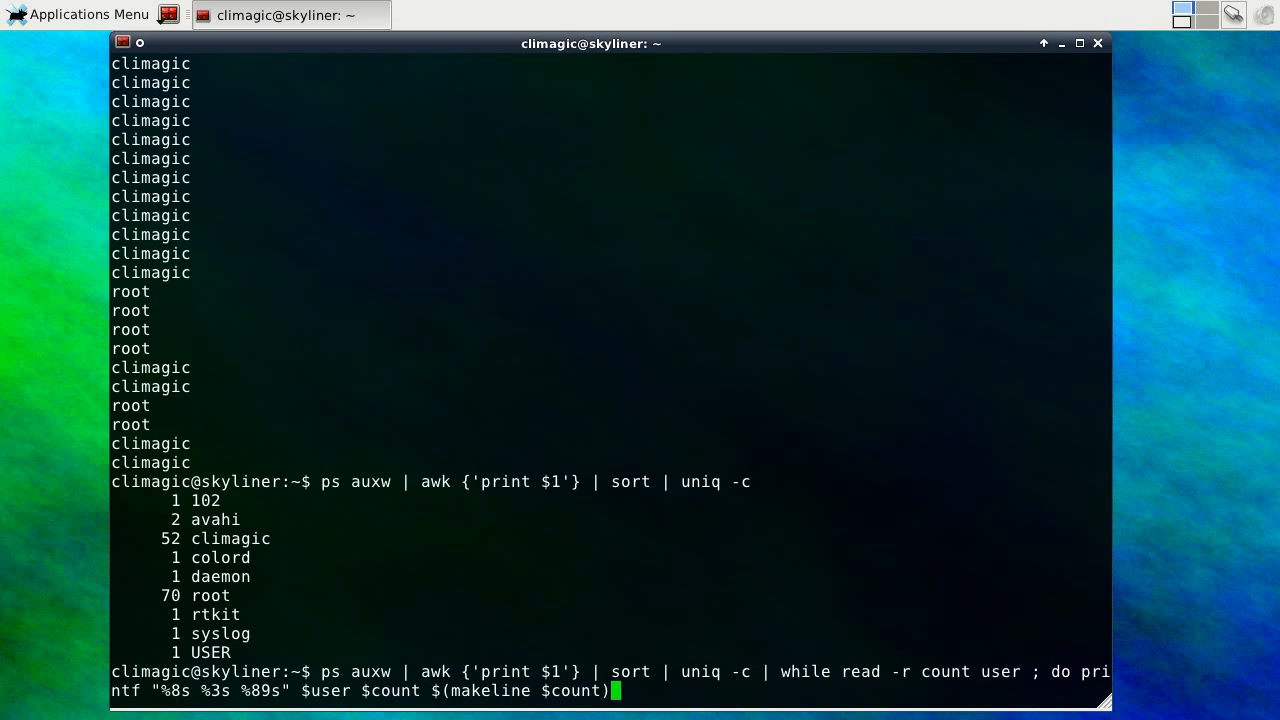
key("Return")
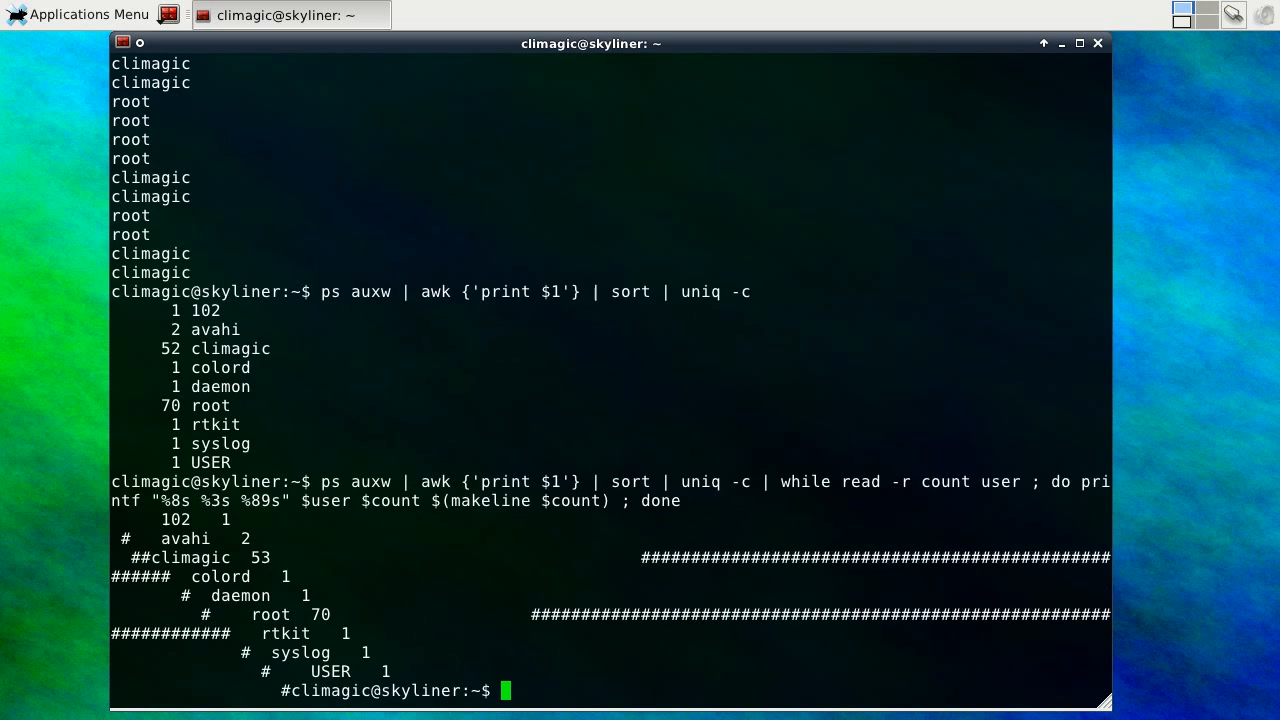
Recall the loop, change the bar format to %-87s, and rerun for left-aligned per-user bars
key("Return")
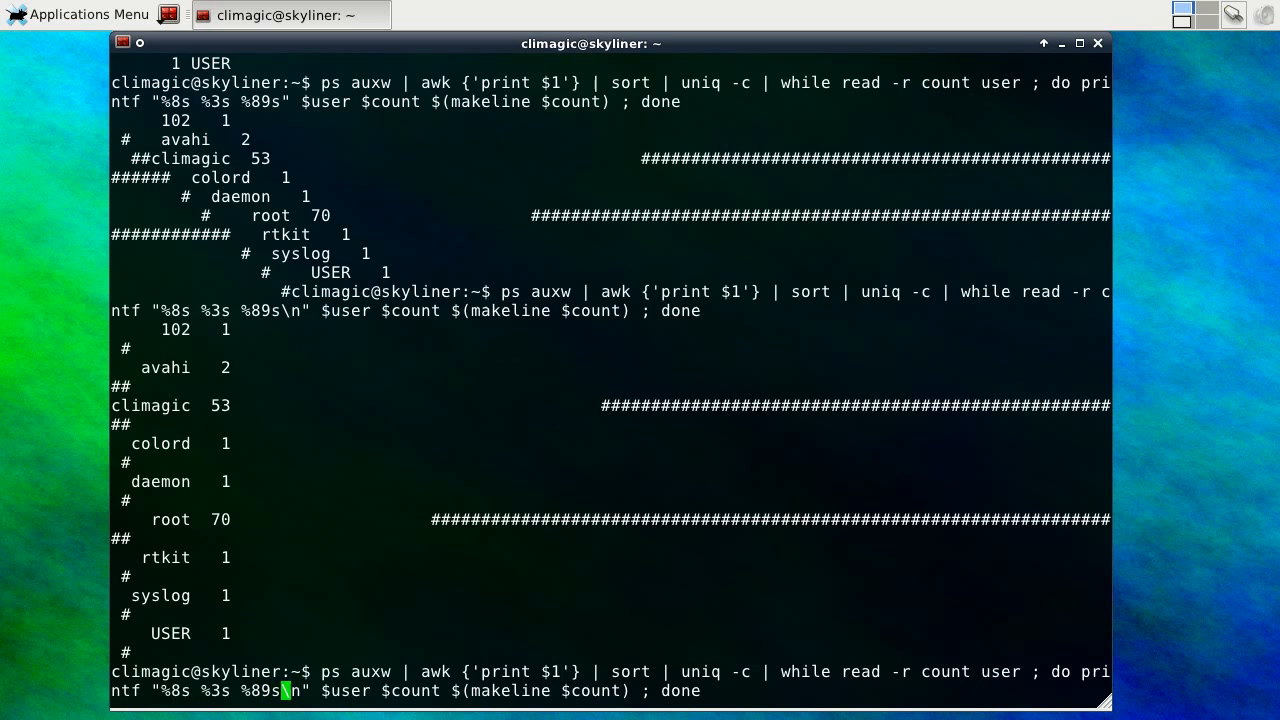
type("7")
key("Return")
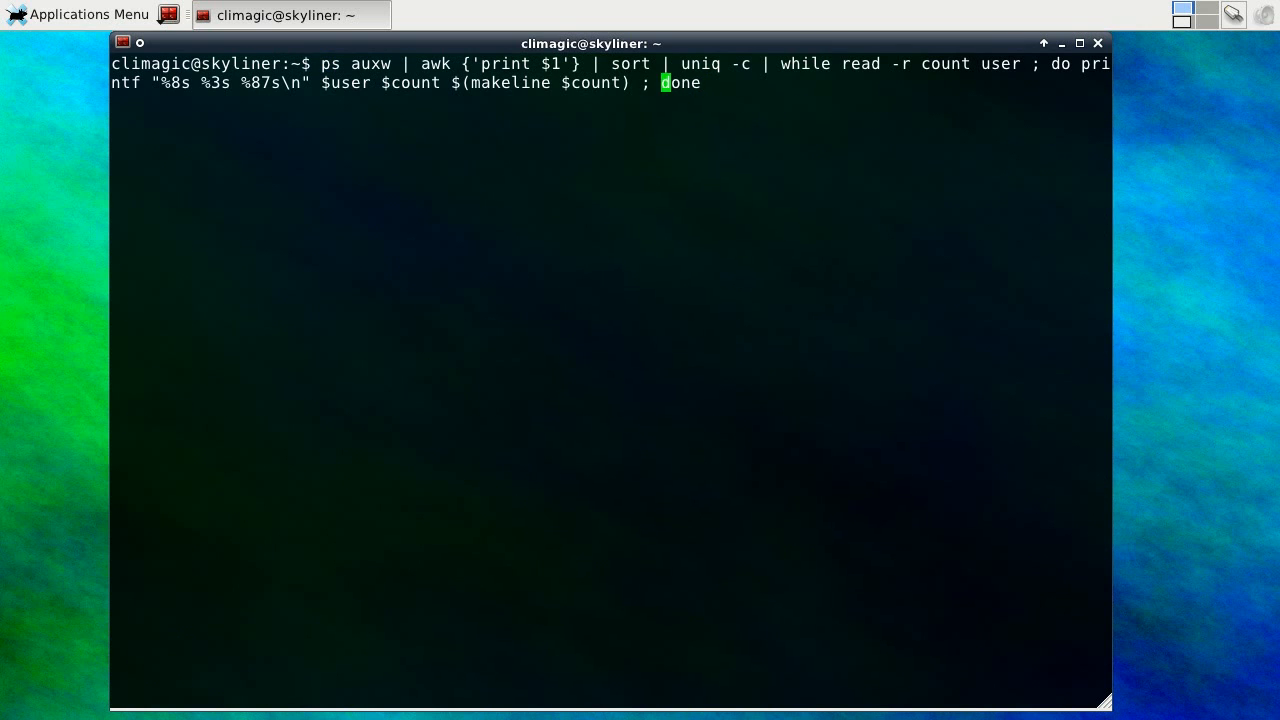
type("-=")
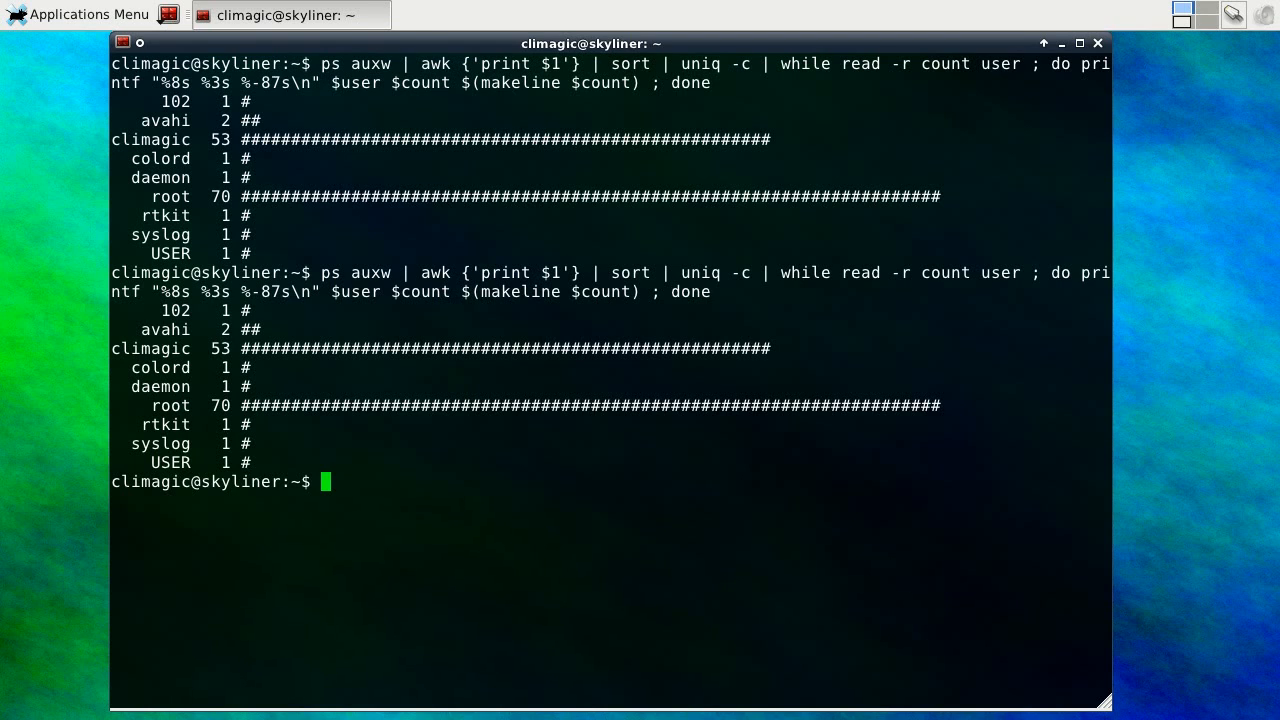
Type repeatstring(){ printf "%${2}s" "" | sed -e "s/ /$1/g"; } to repeat a string N times
type("reap")
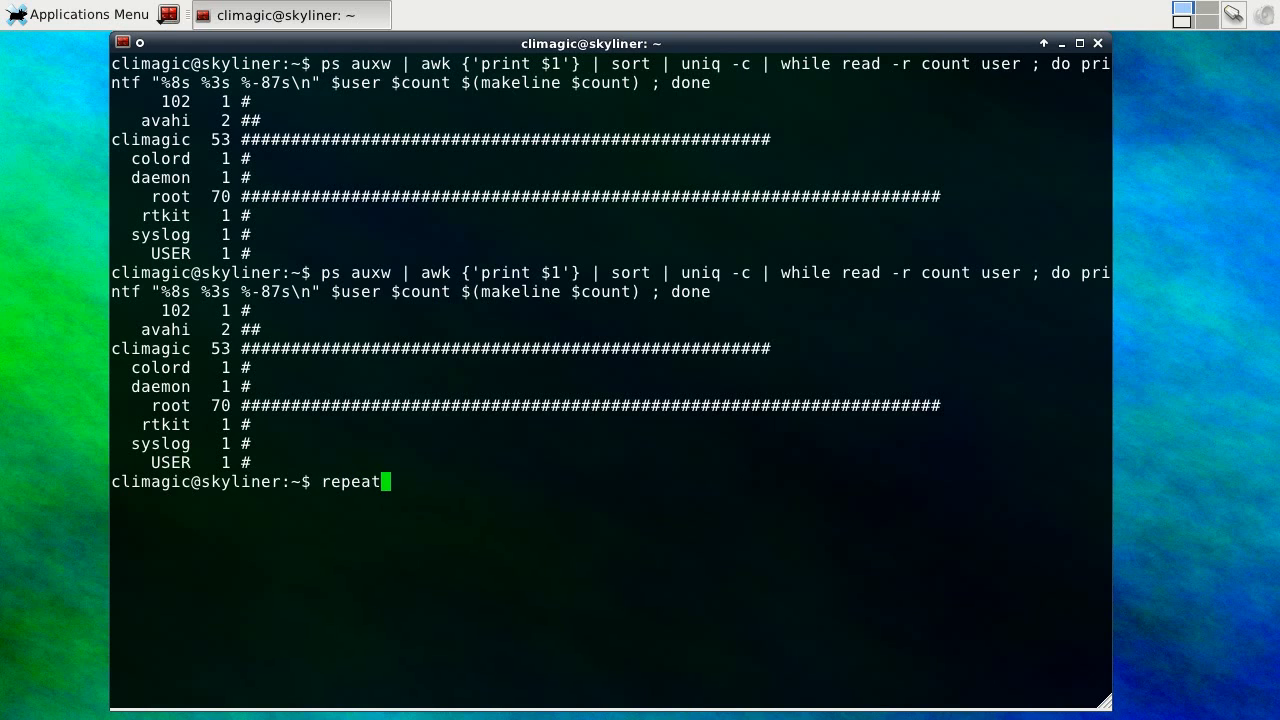
type("string")
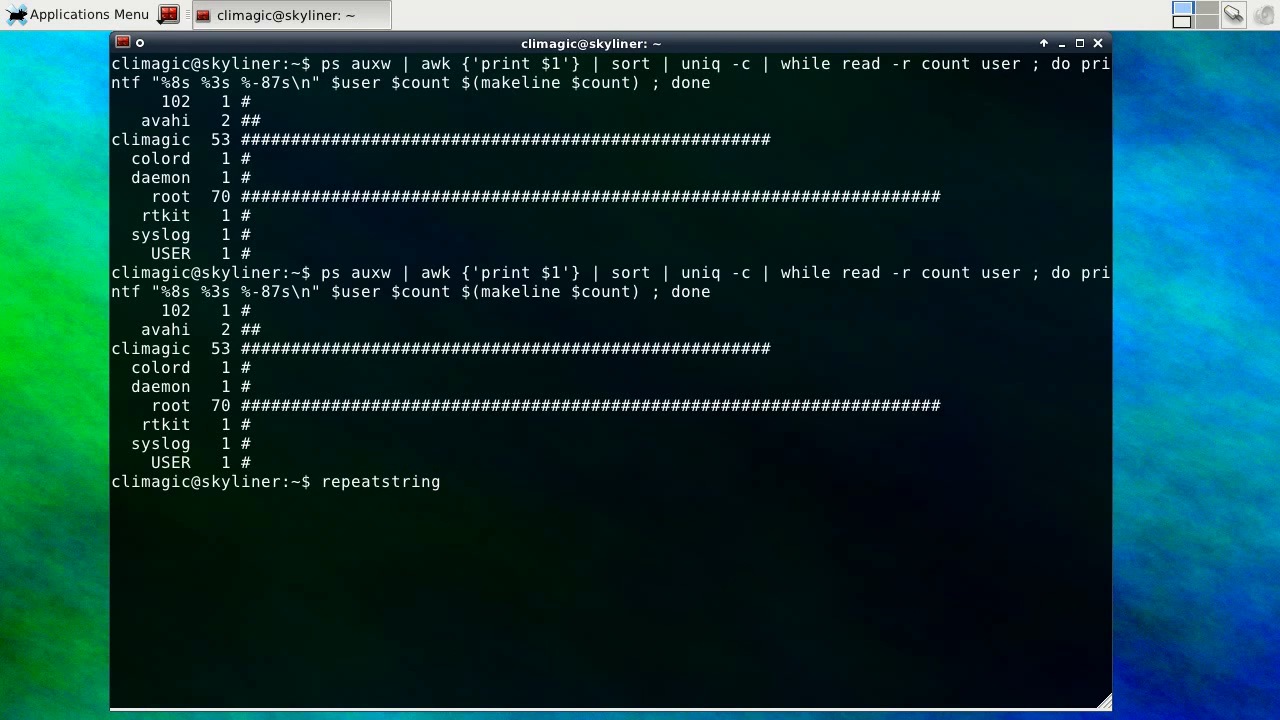
type("(){")
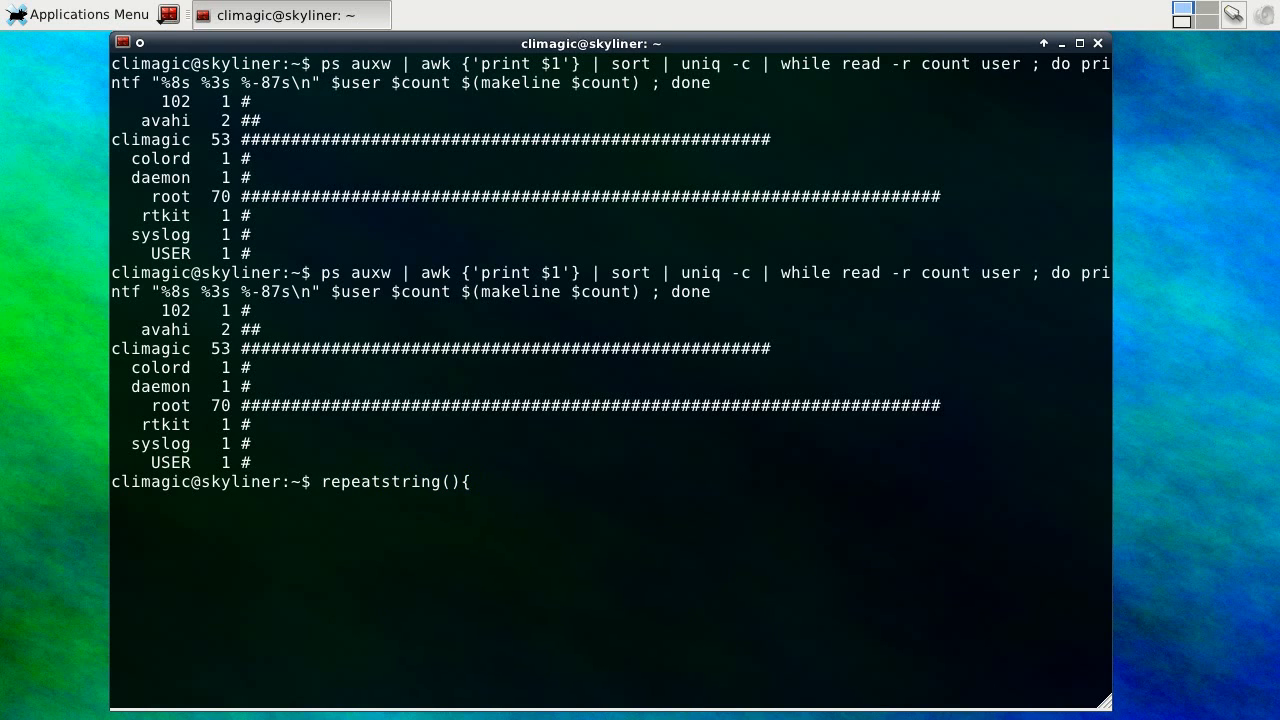
type("printf")
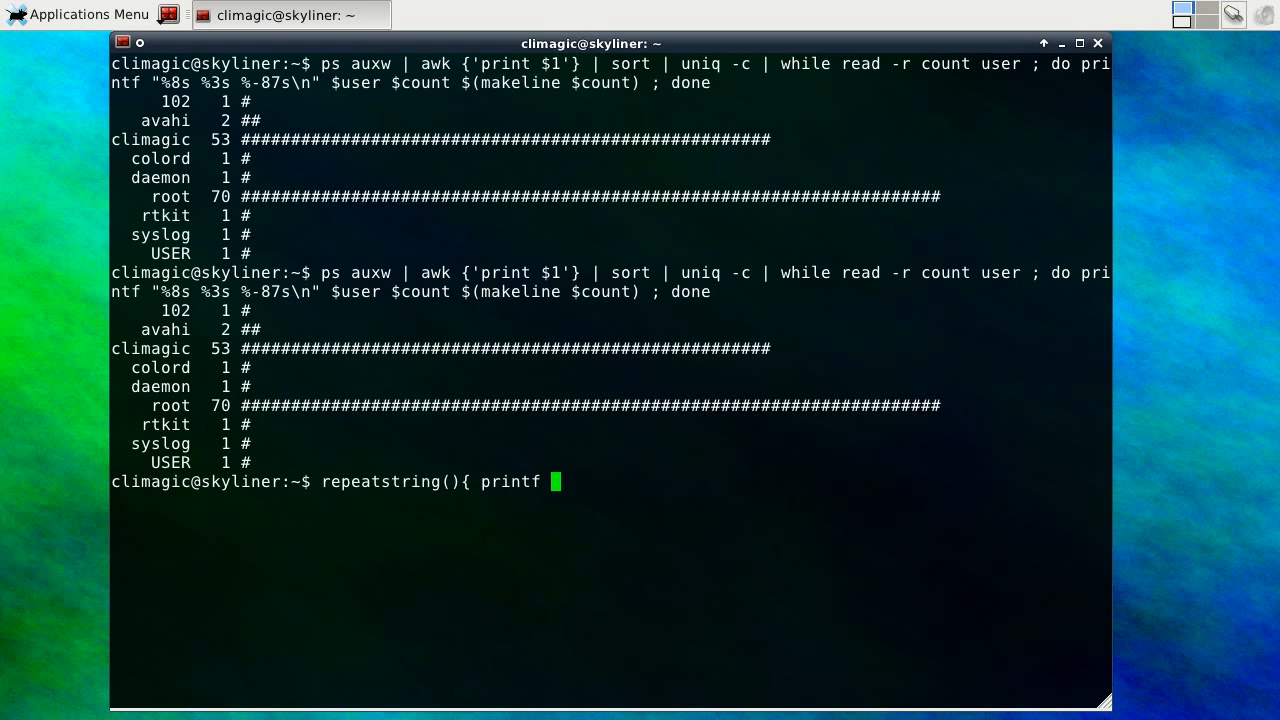
type("\"%")
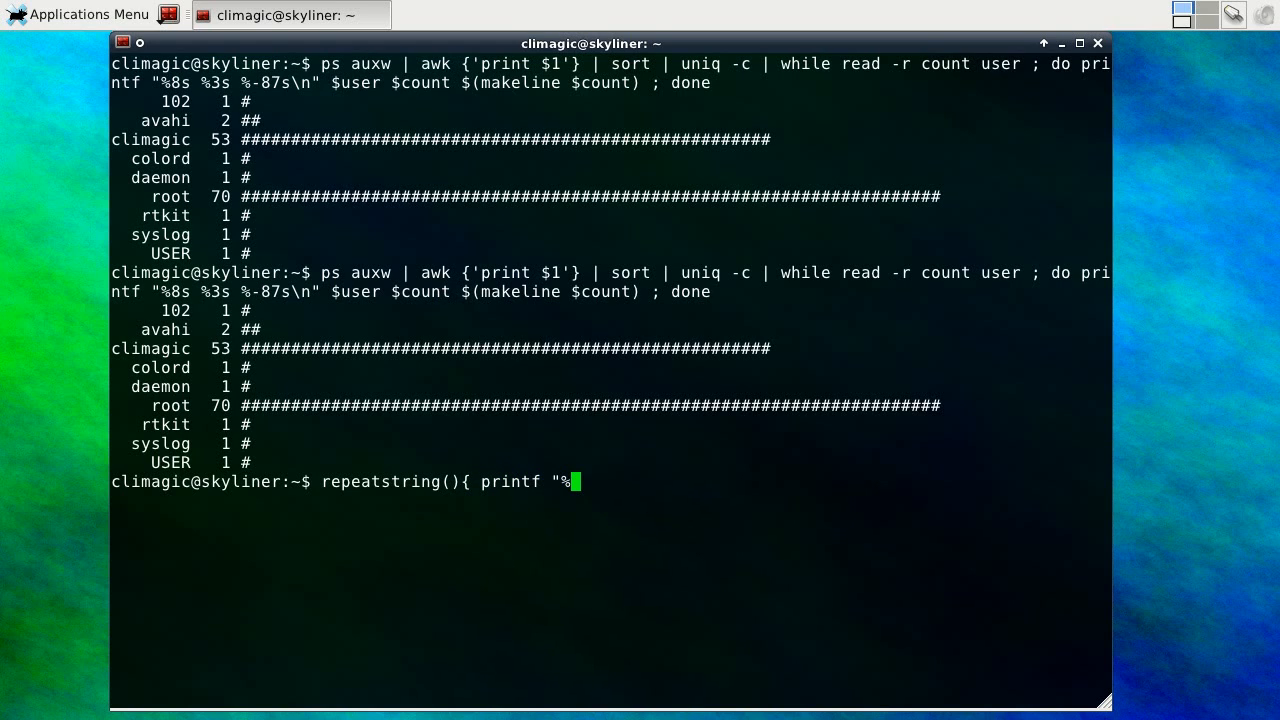
type("$")
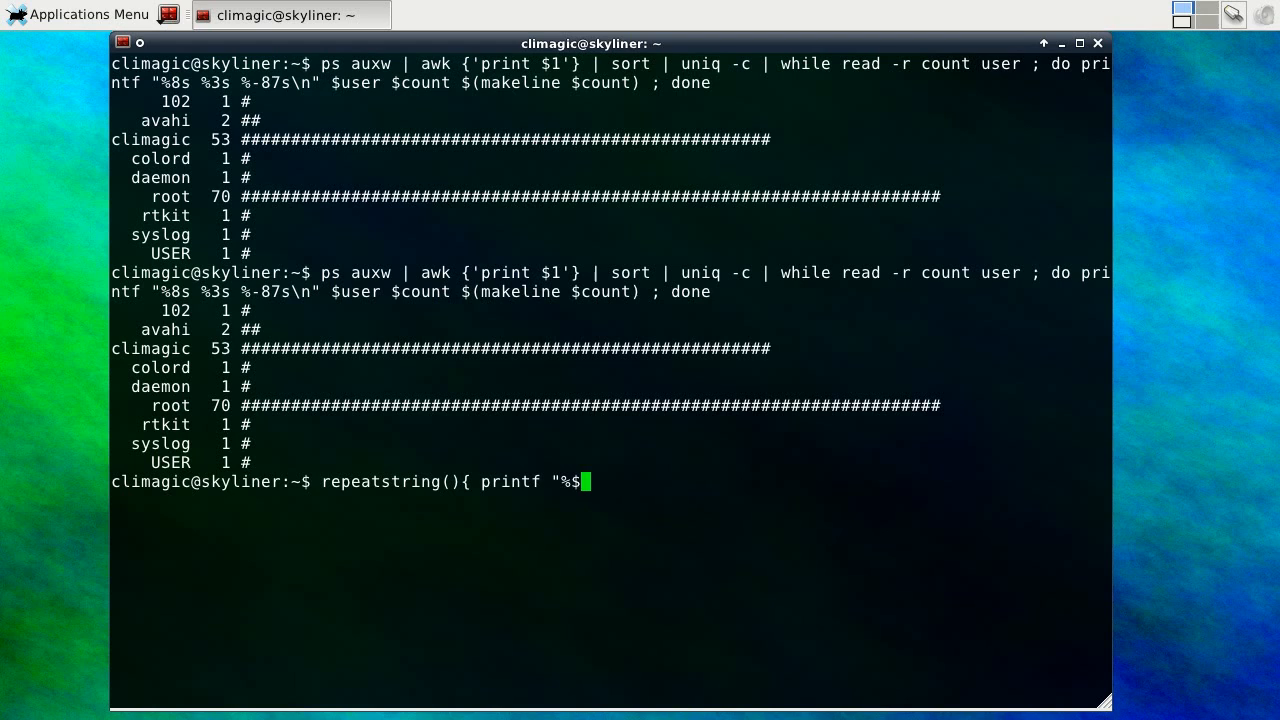
type("{2")
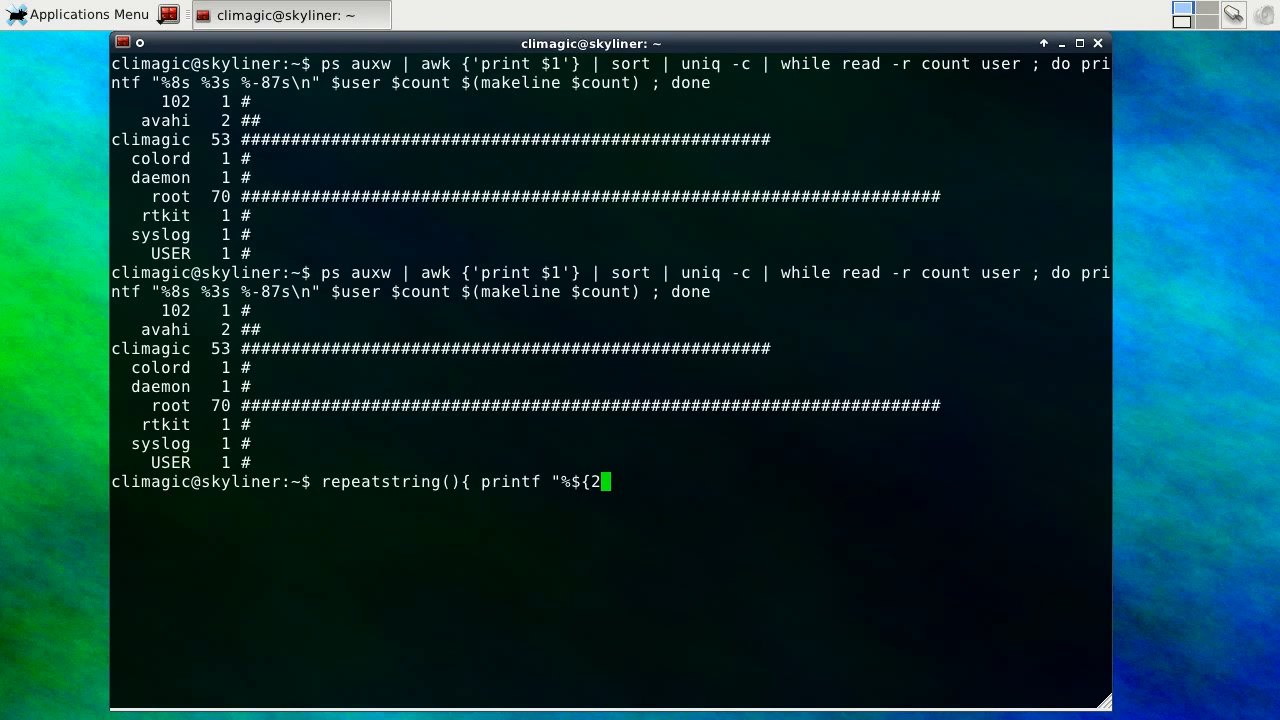
type("}s\"")
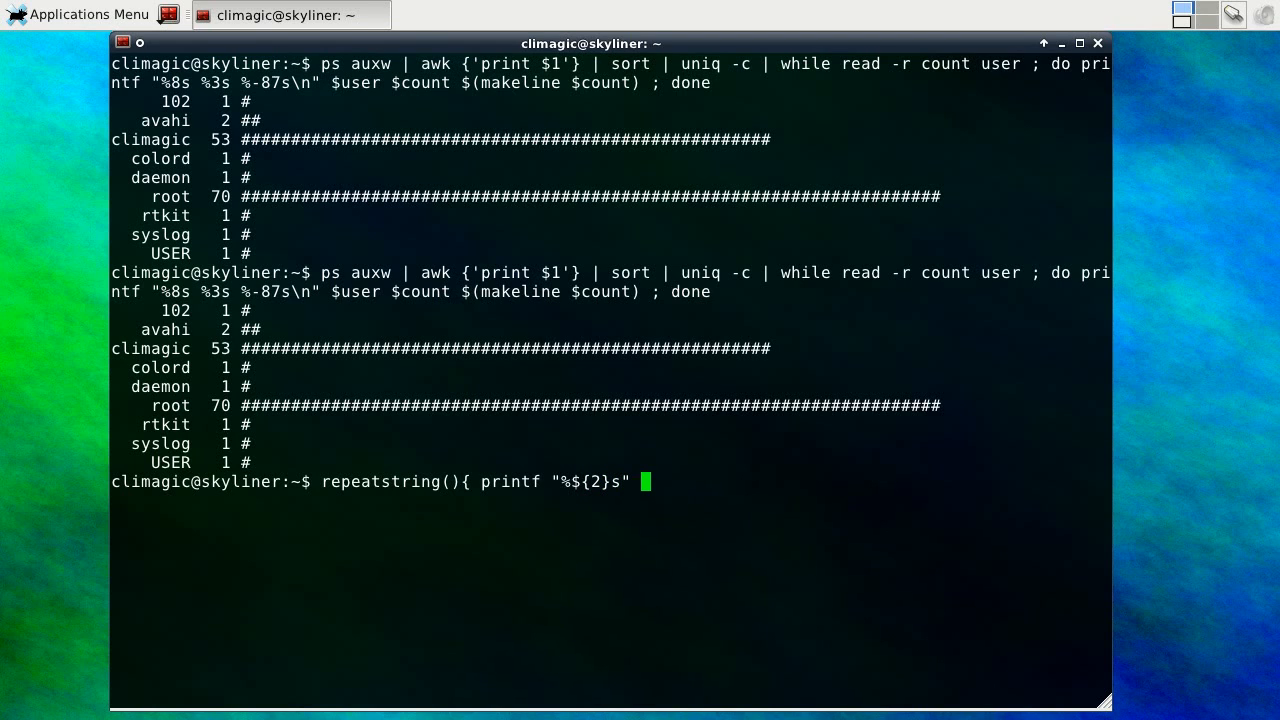
type("\"\" | sed -e")
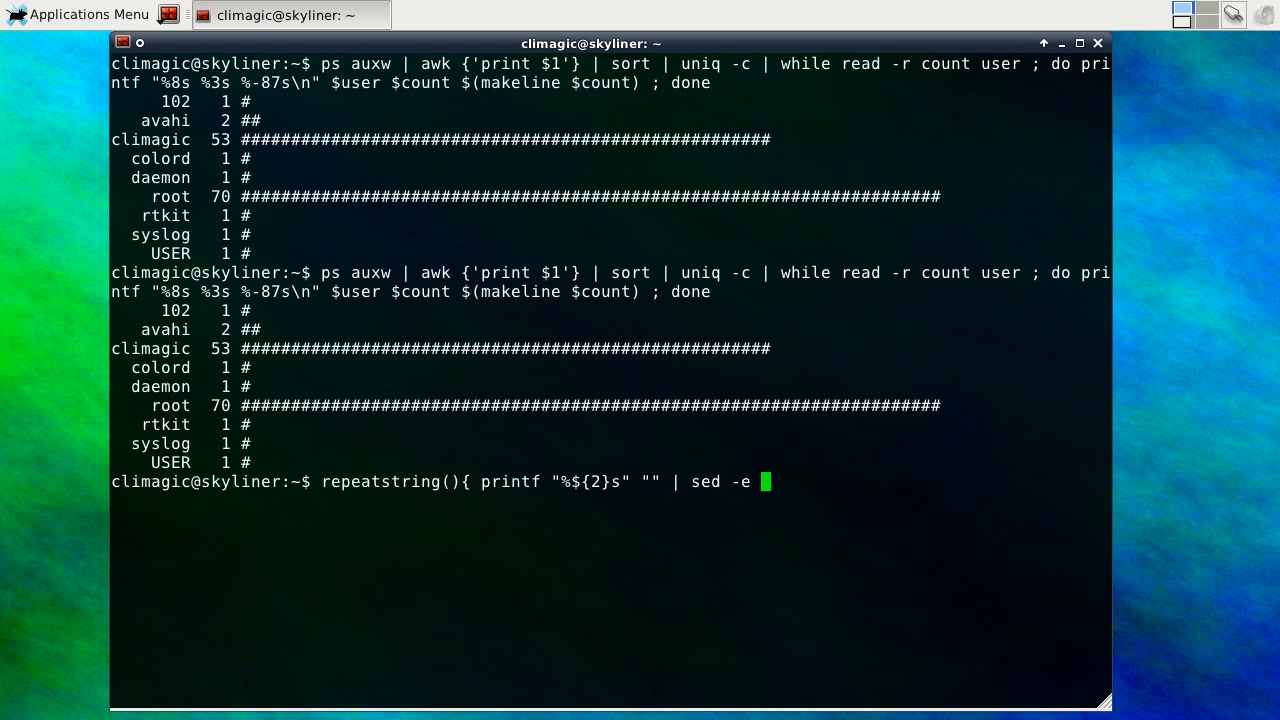
type("s/")
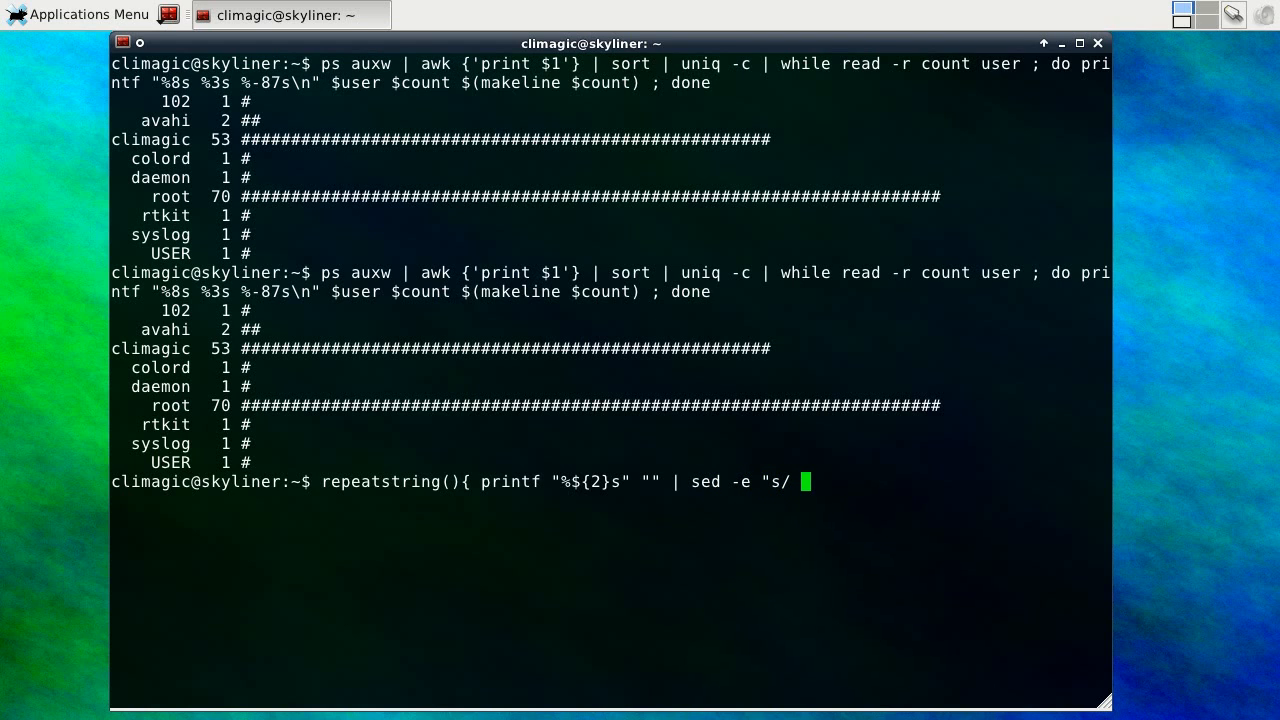
type("$1/g\";")
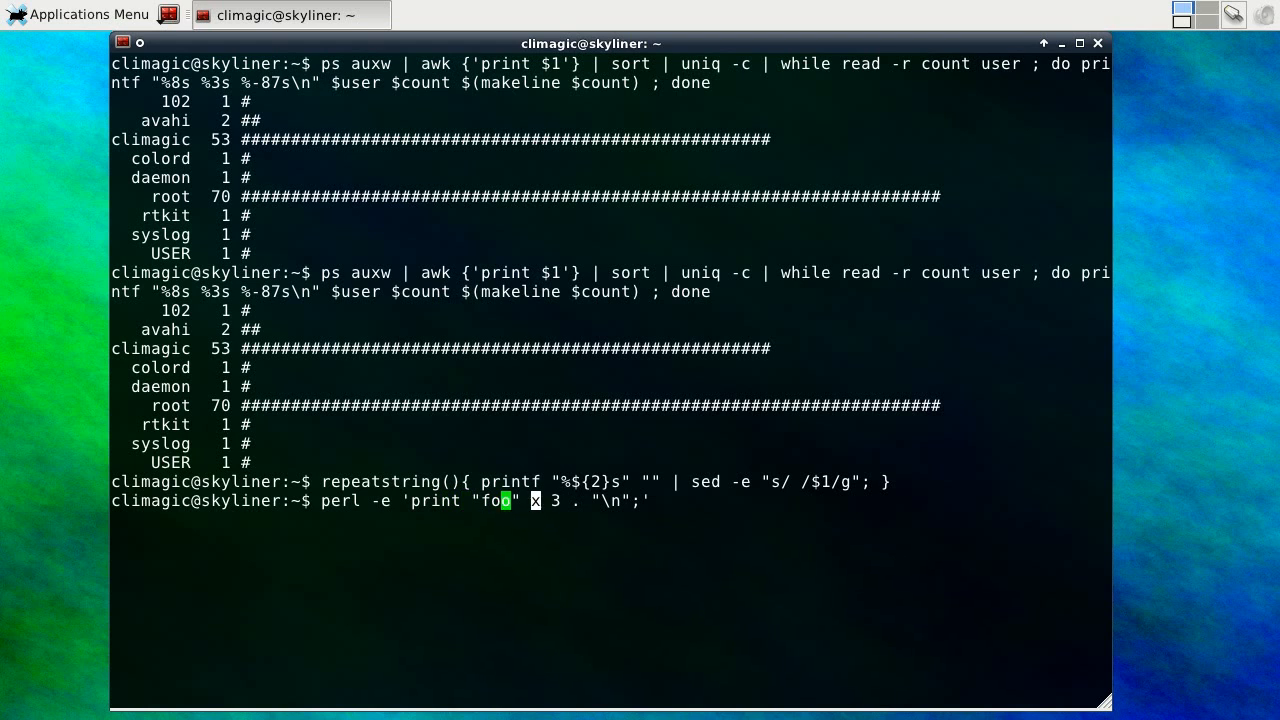
Run perl -e 'print "foo" x 3 . "\n";' and its spaced and x 30 variants, then start a repeatstring call
type("o")
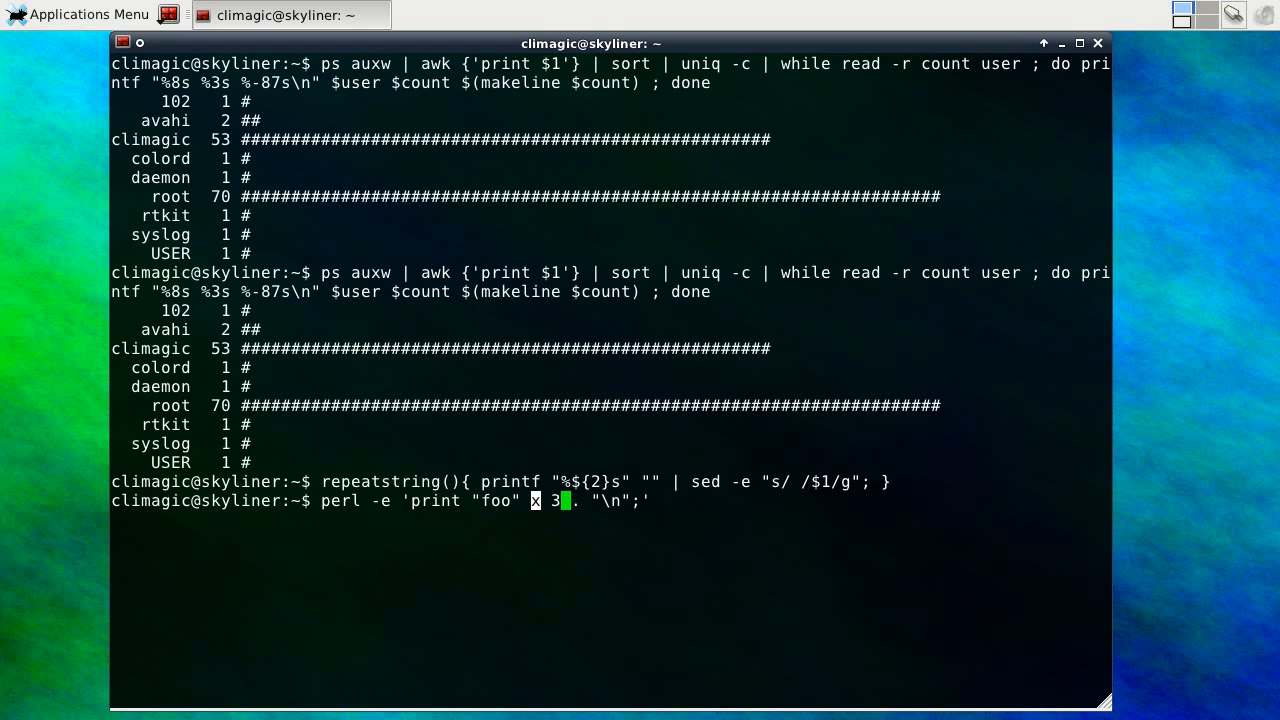
key("Return")
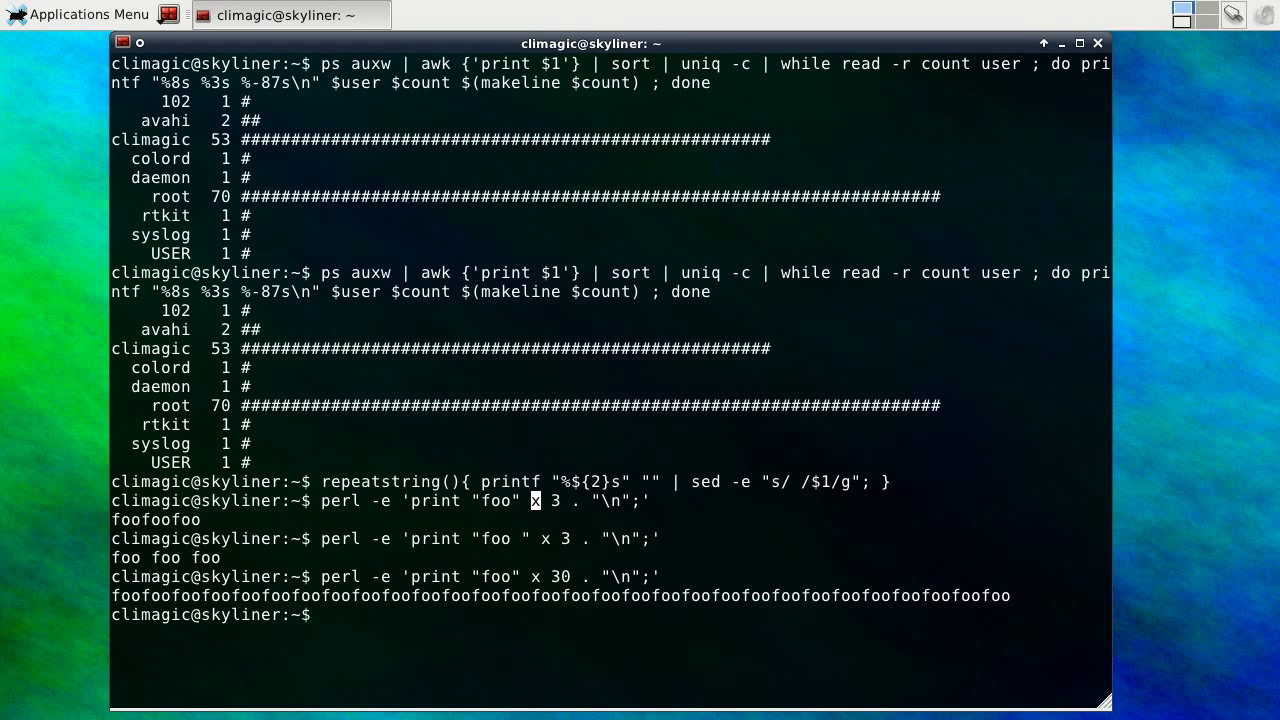
type("repeatstring")
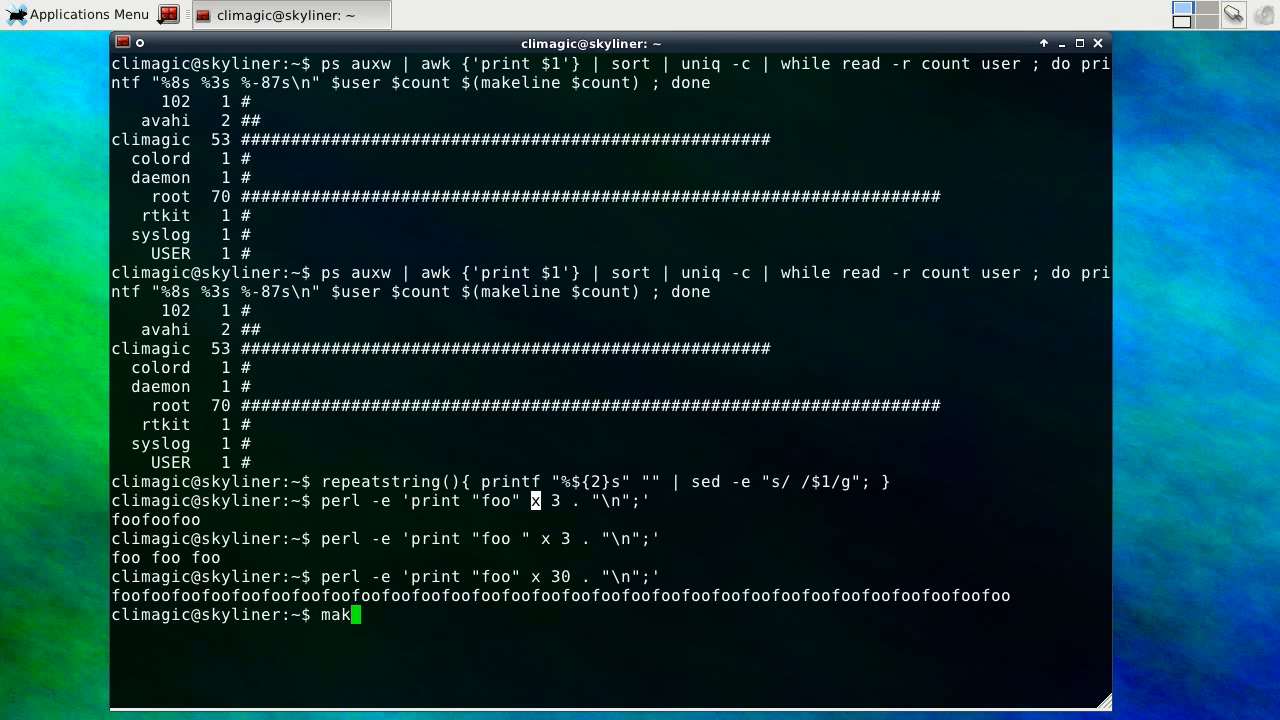
Run makeline 40 foo and repeatstring Tsk 3, then redefine repeatstring with a trailing \n and rerun it
type("eline 40 foo")
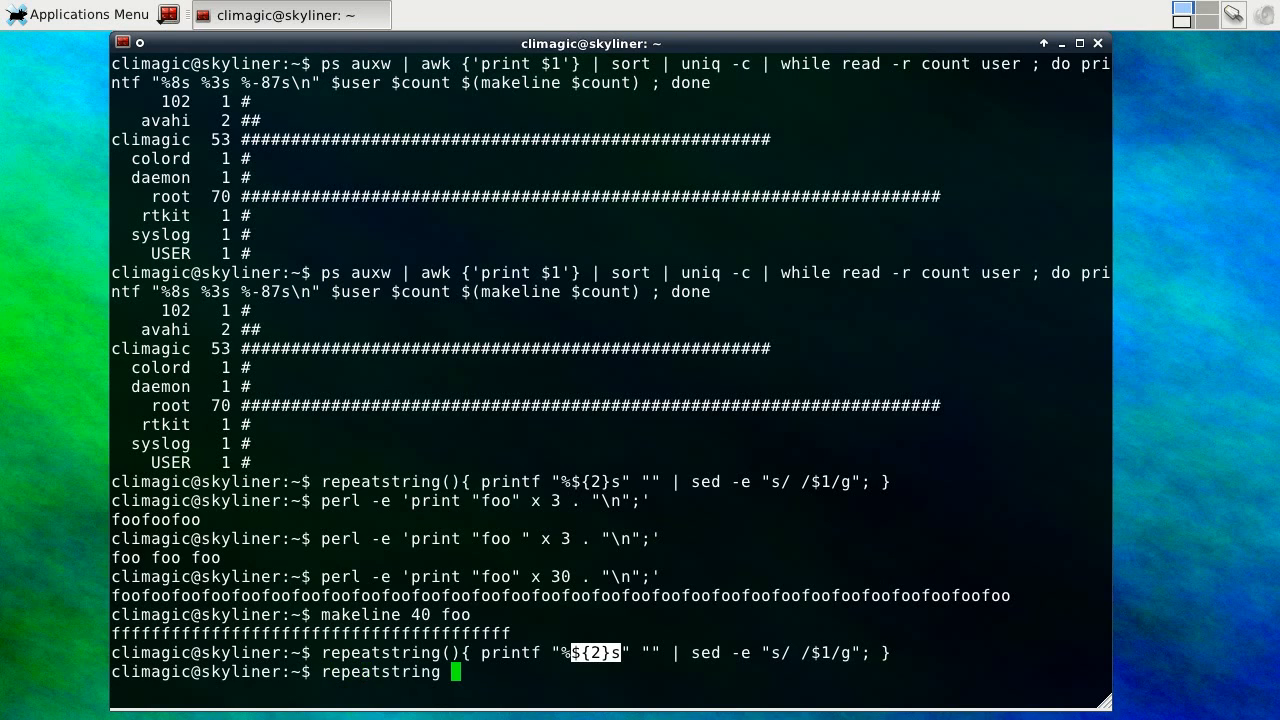
type("Tsk 3")
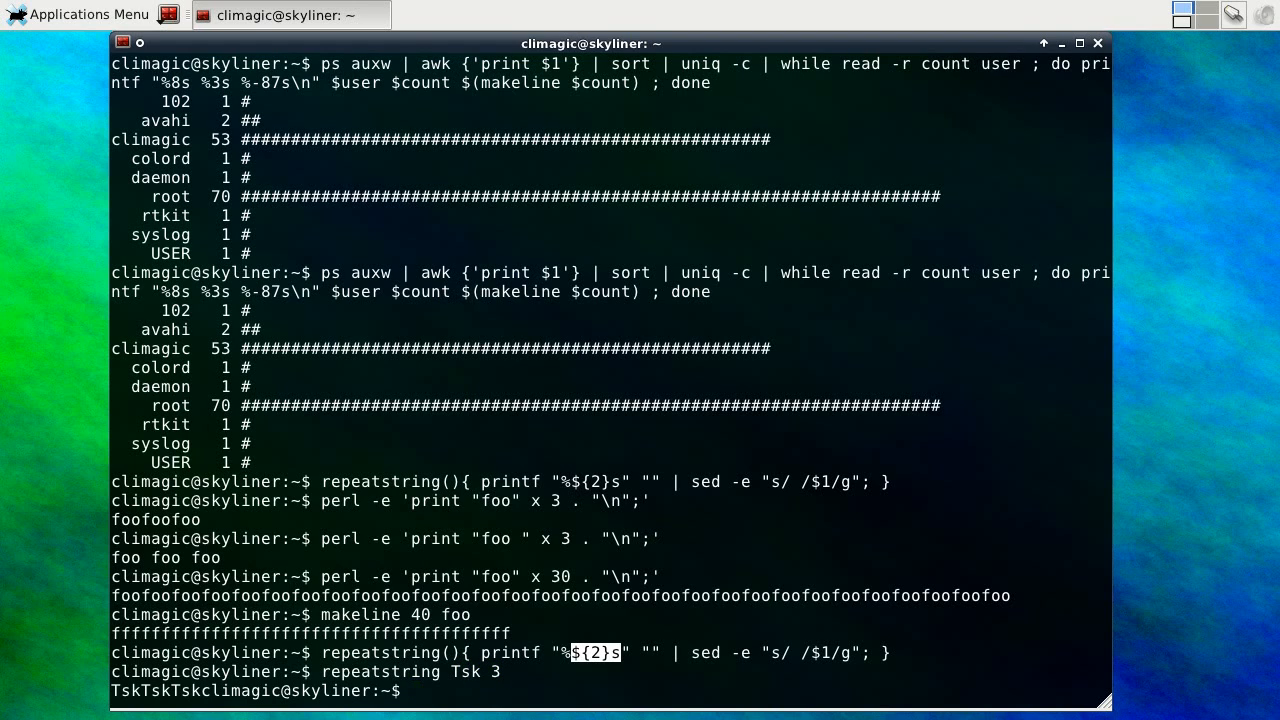
type("repeatstring(){ printf \"%${2}s\" \"\" | sed -e \"s/ /$1/g\"; }")
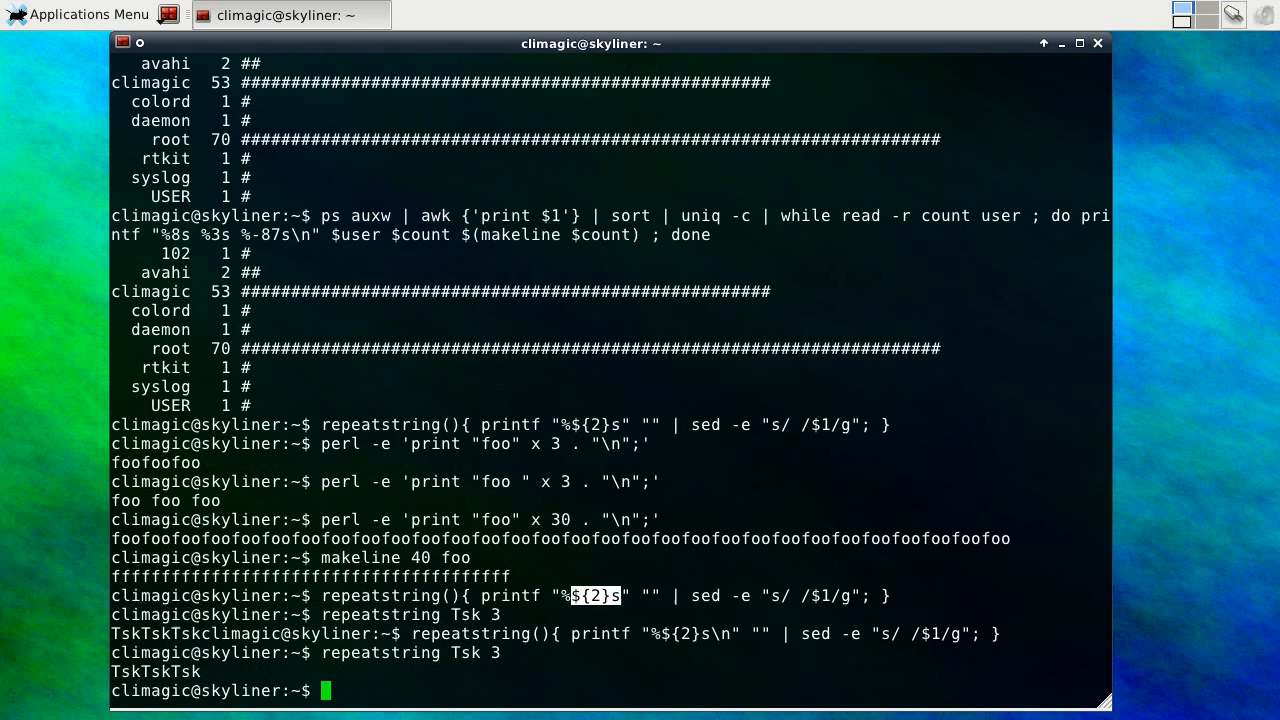
type("repeatstring Tsk 3")
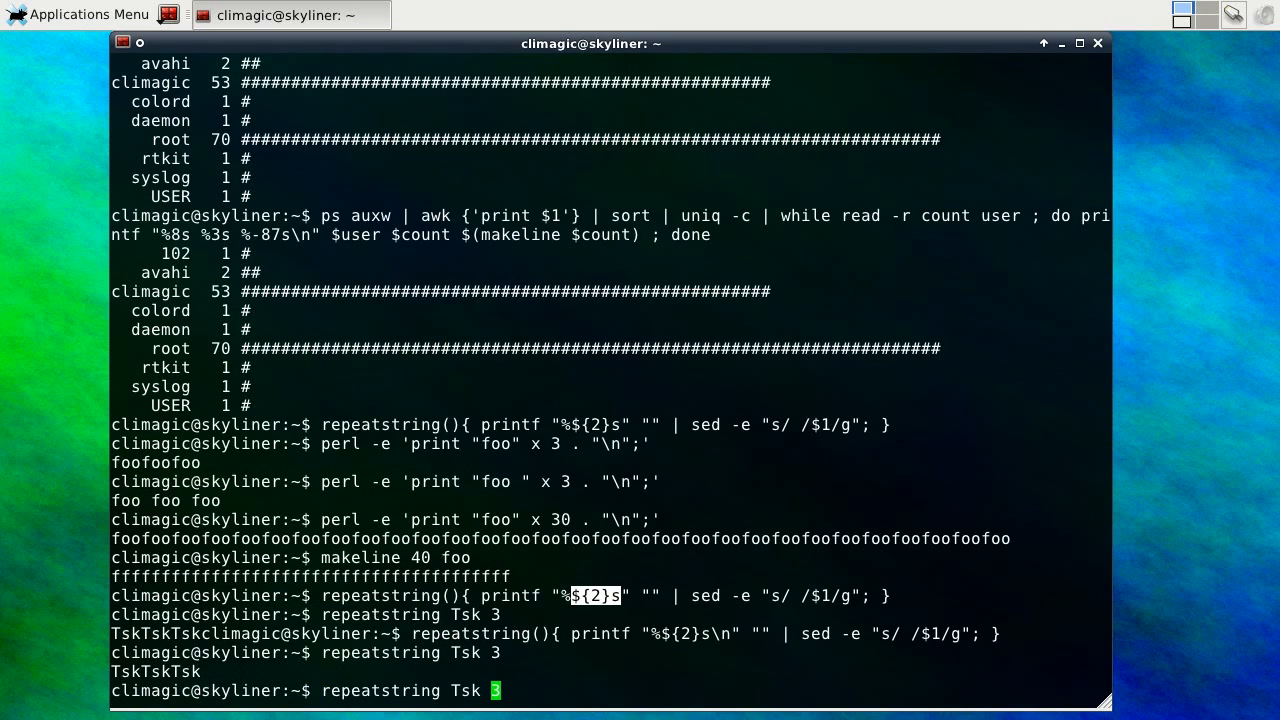
type("\"")
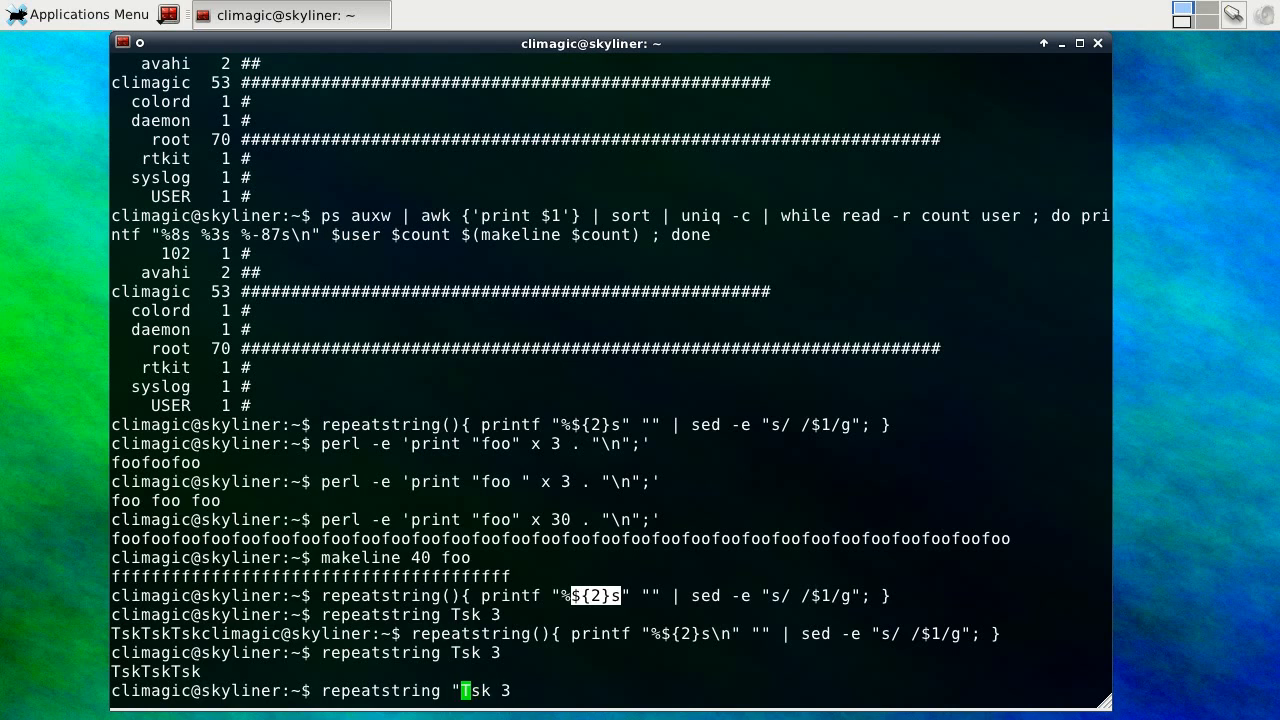